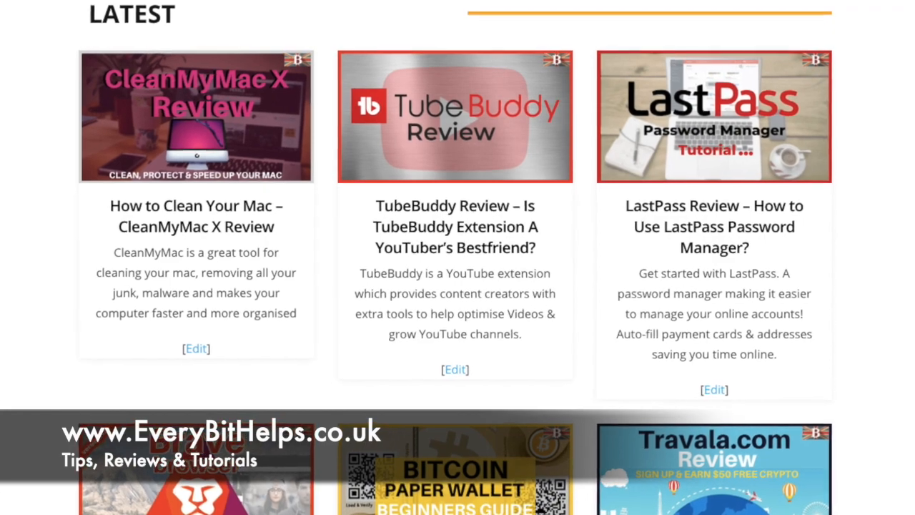
Show About This Mac's Storage breakdown for Macintosh HD: 34.77 GB free of 121.12 GB.
scroll(down, 3)
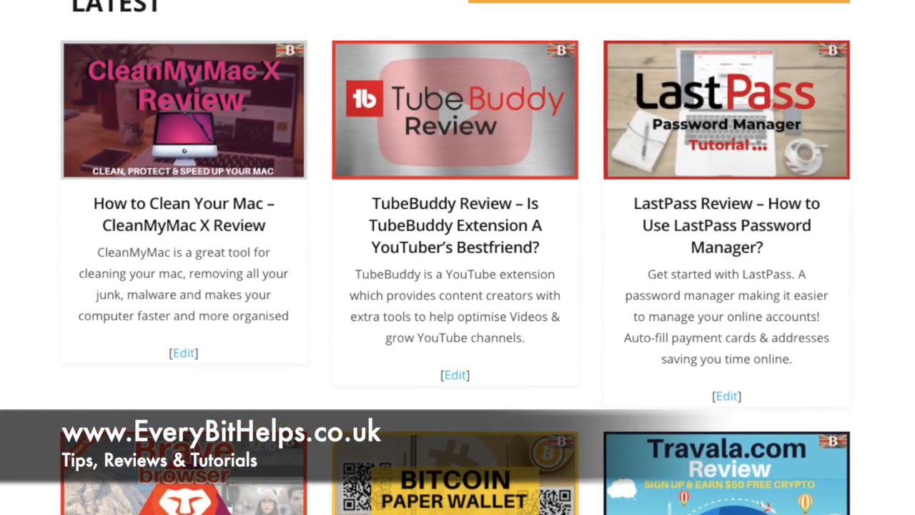
scroll(down, 3)
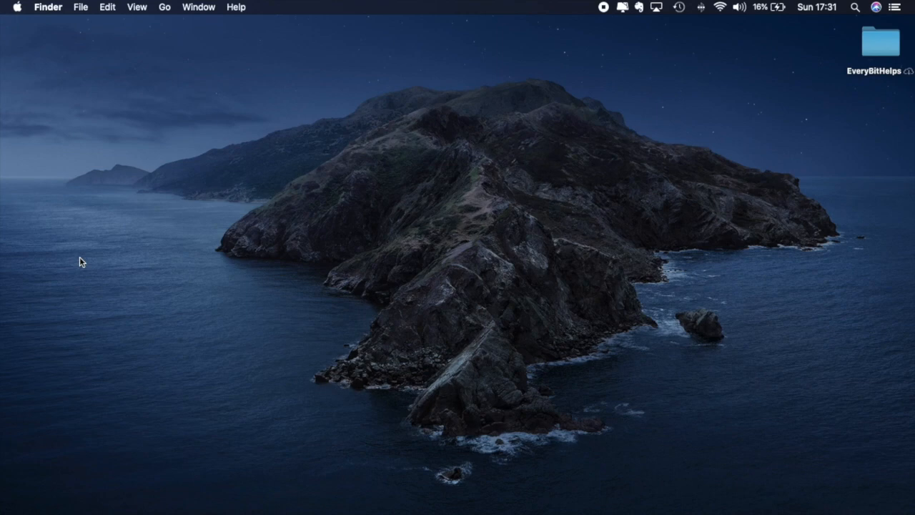
mouse_move(23, 17)
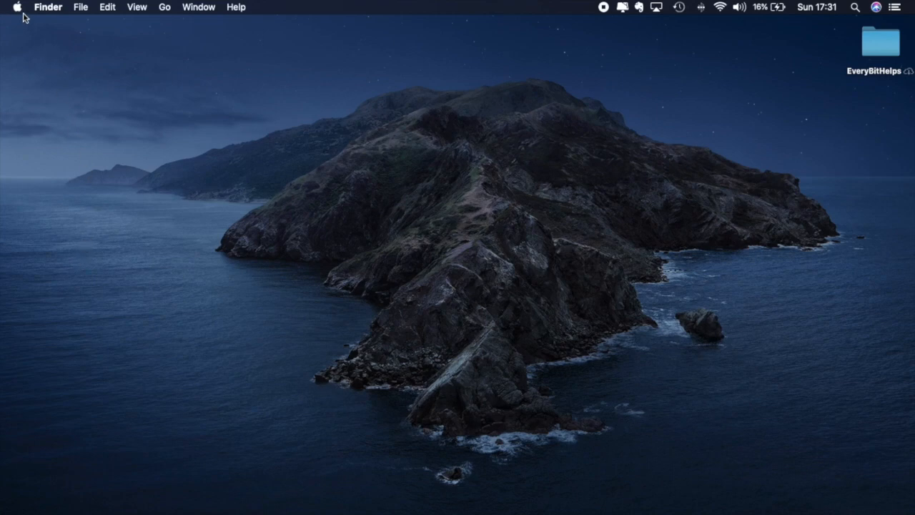
click(17, 7)
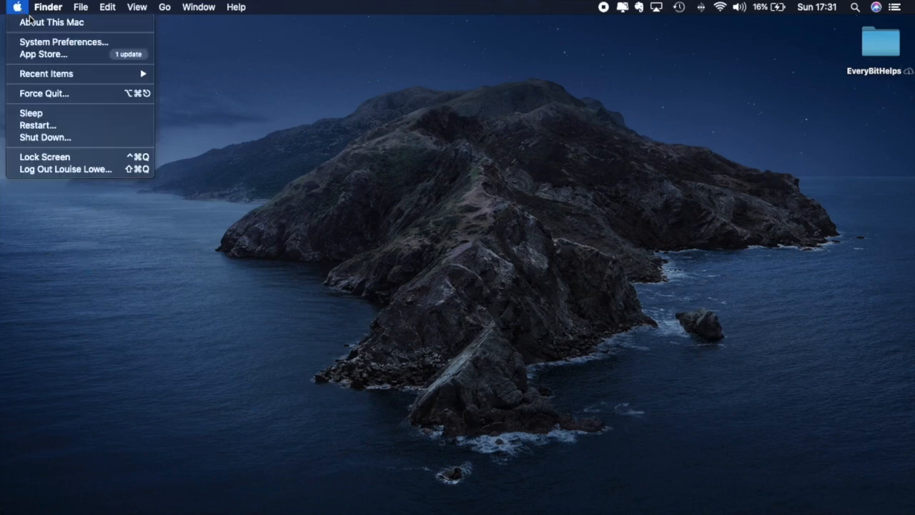
mouse_move(50, 22)
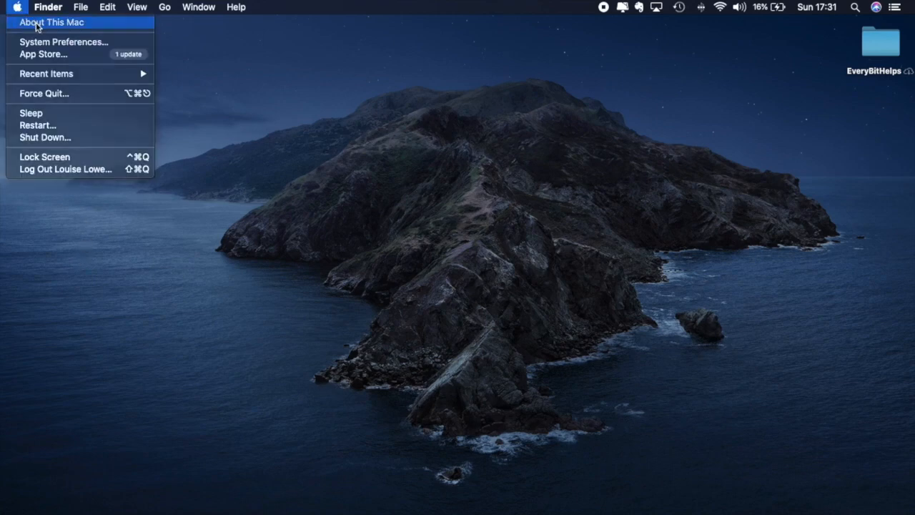
click(48, 22)
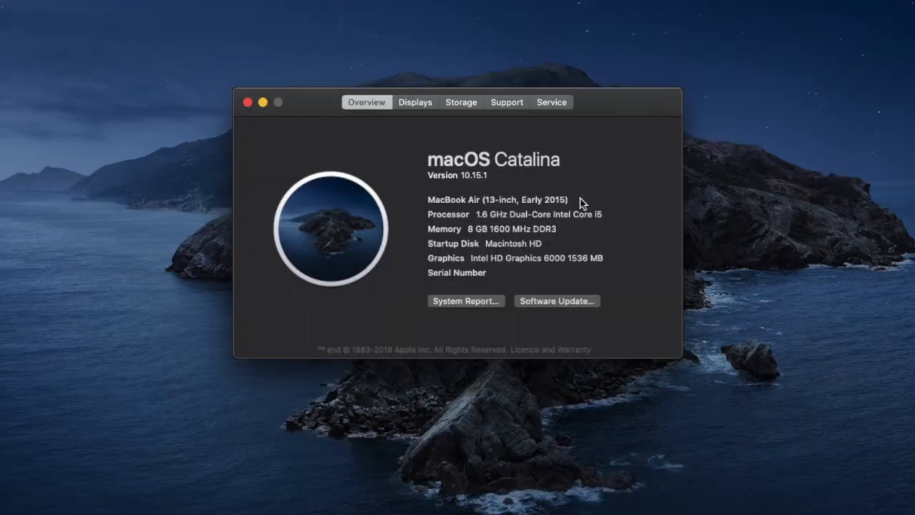
mouse_move(456, 299)
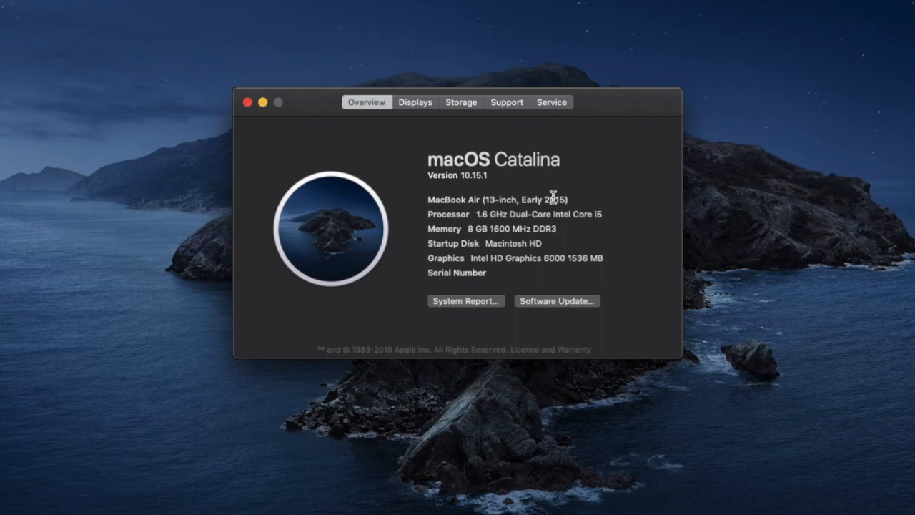
mouse_move(461, 112)
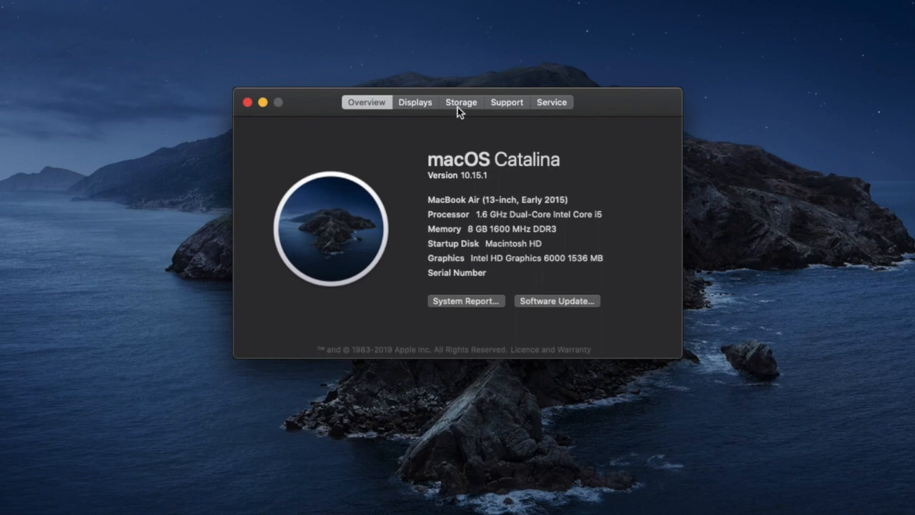
click(461, 102)
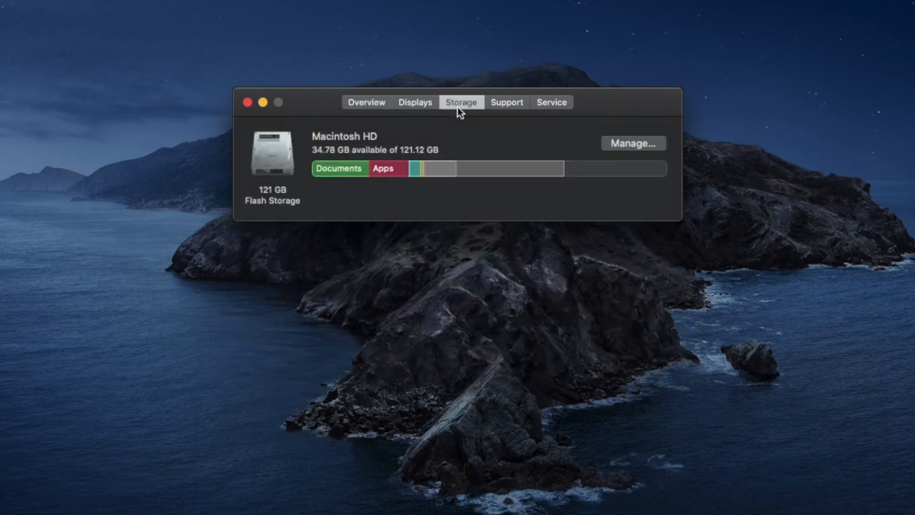
mouse_move(533, 125)
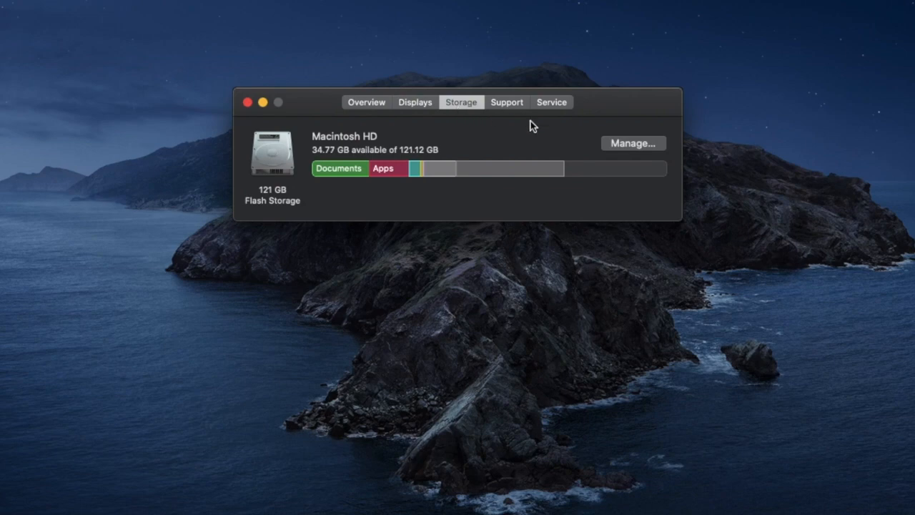
mouse_move(658, 194)
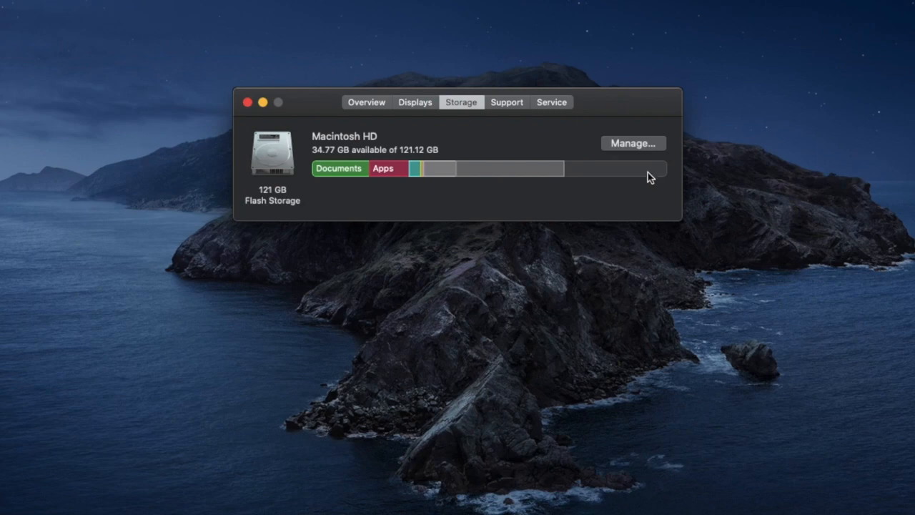
Bring up Storage Management's Recommendations via Manage… in the Storage tab.
click(632, 143)
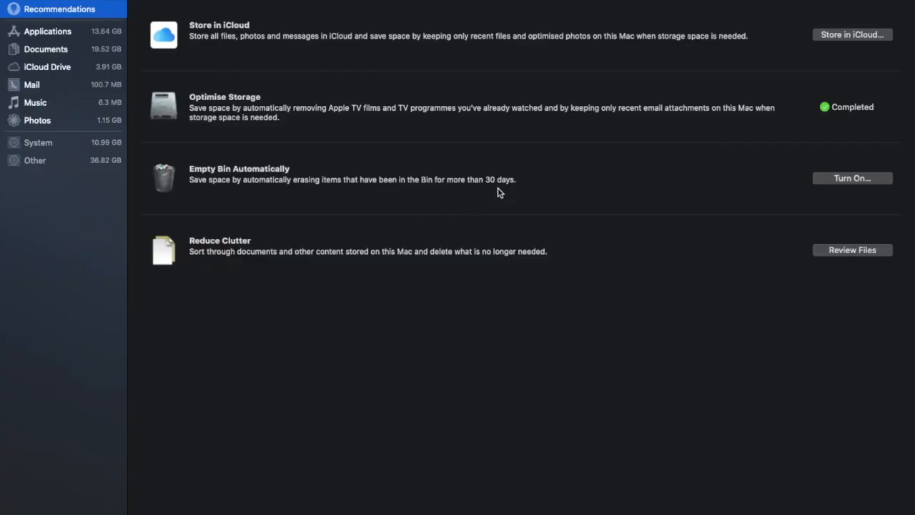
mouse_move(438, 227)
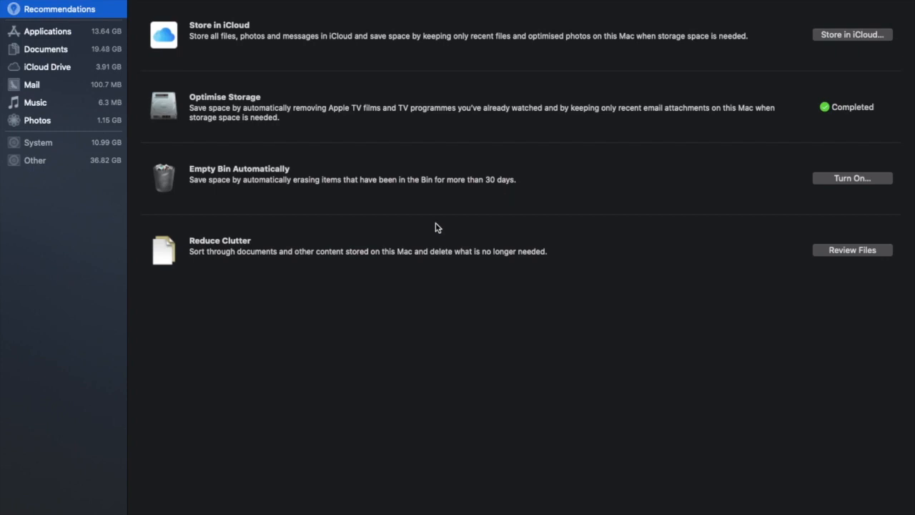
mouse_move(348, 116)
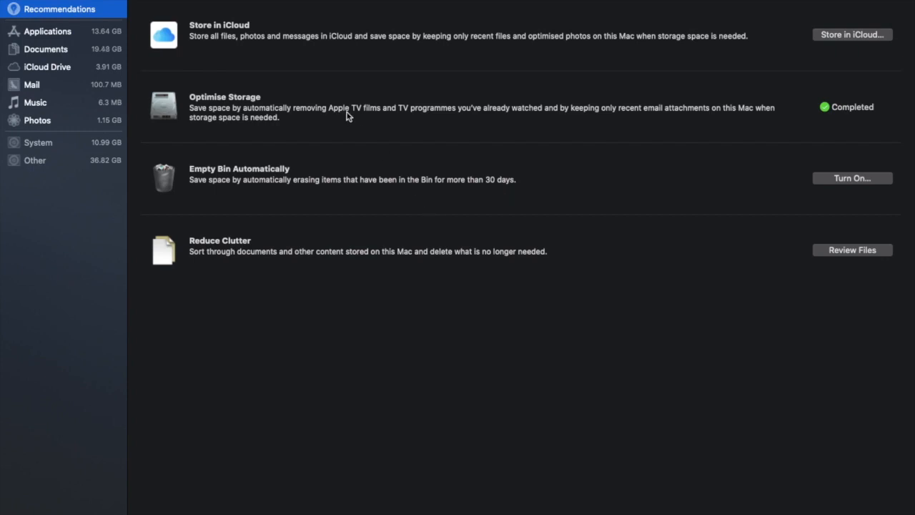
mouse_move(263, 61)
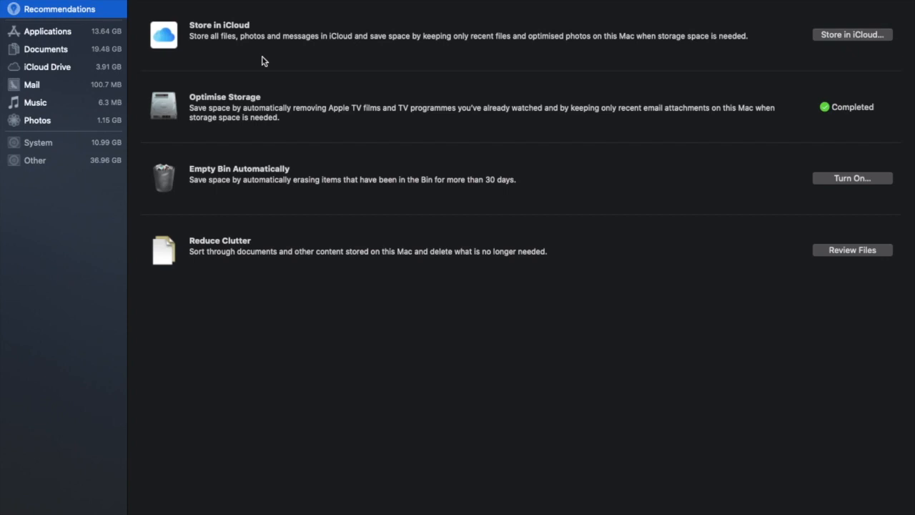
mouse_move(827, 170)
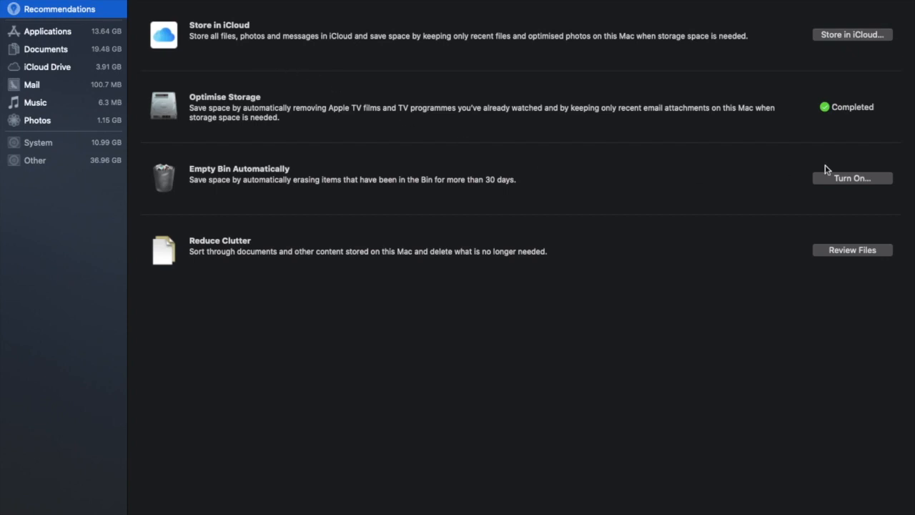
mouse_move(877, 84)
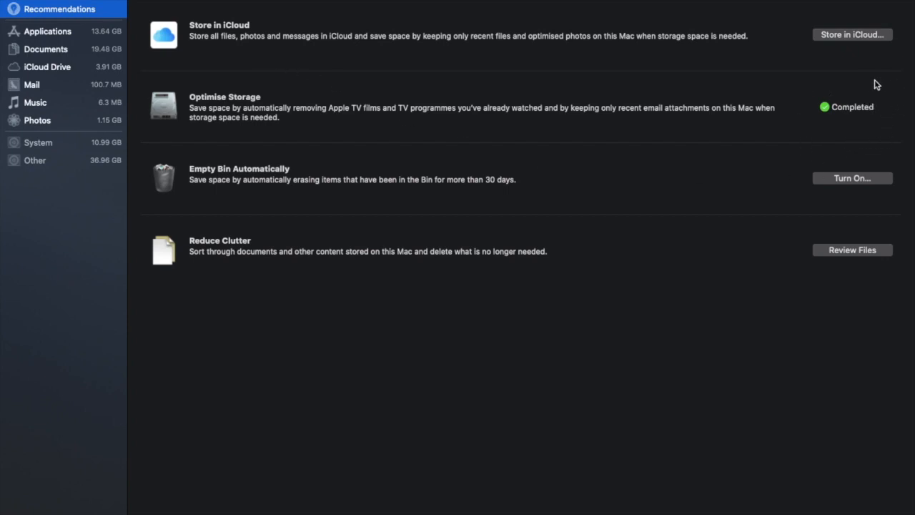
mouse_move(480, 167)
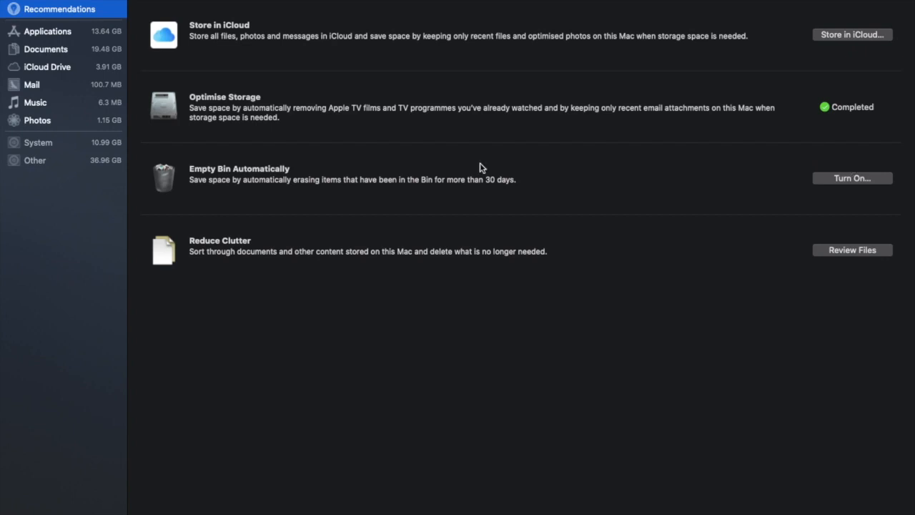
mouse_move(745, 202)
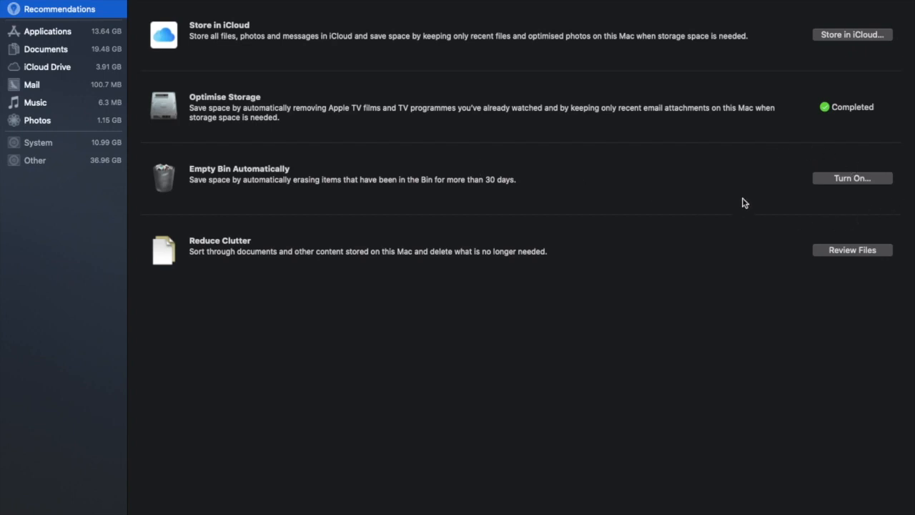
mouse_move(781, 230)
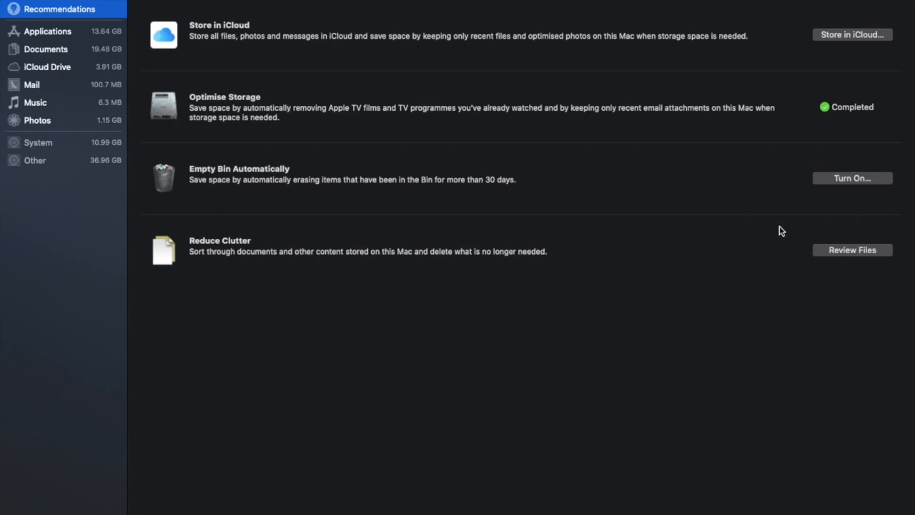
mouse_move(384, 188)
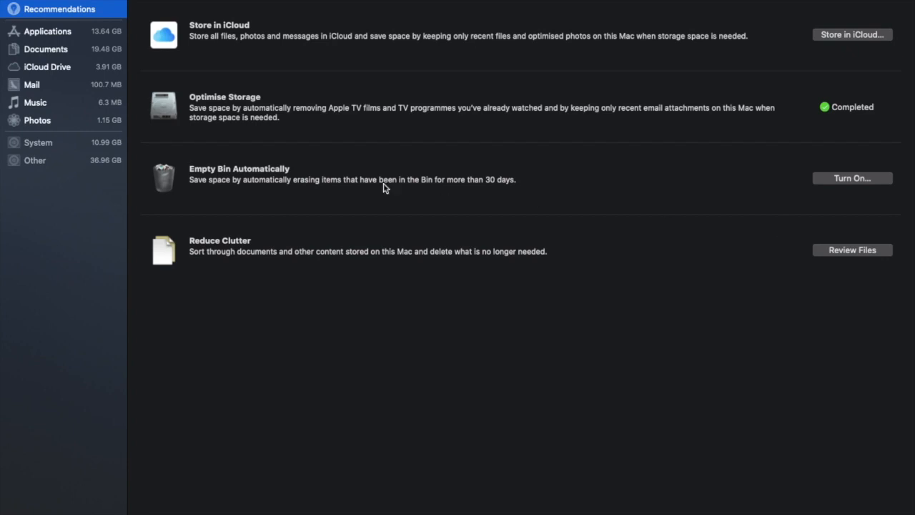
mouse_move(341, 355)
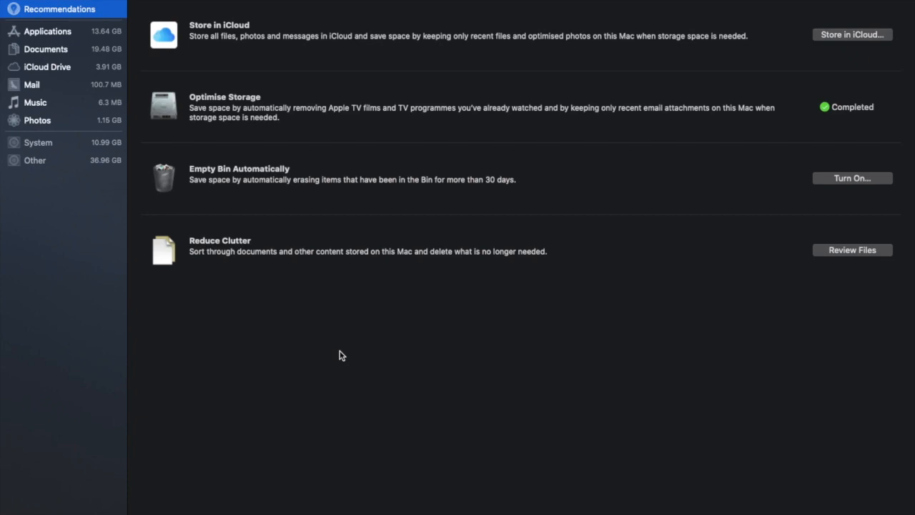
mouse_move(57, 40)
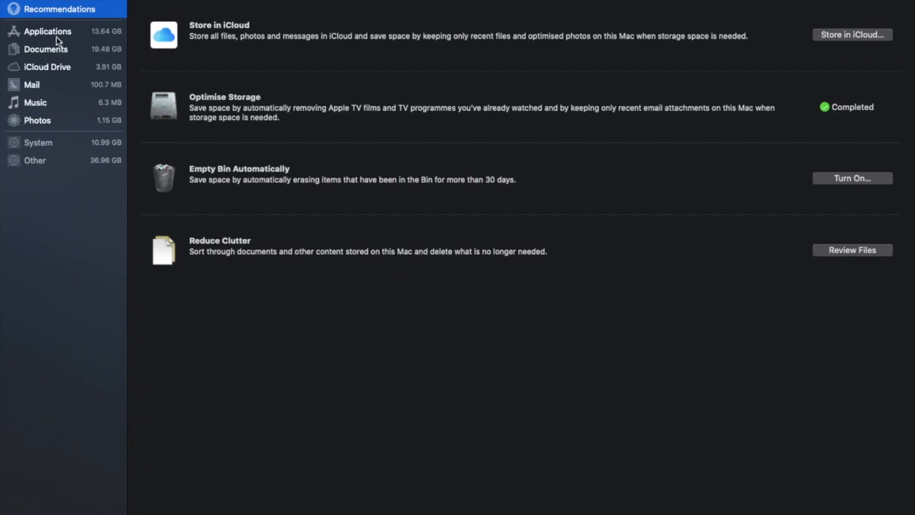
Sort Applications by last opened, then view the Documents breakdown with no unsupported apps.
click(47, 31)
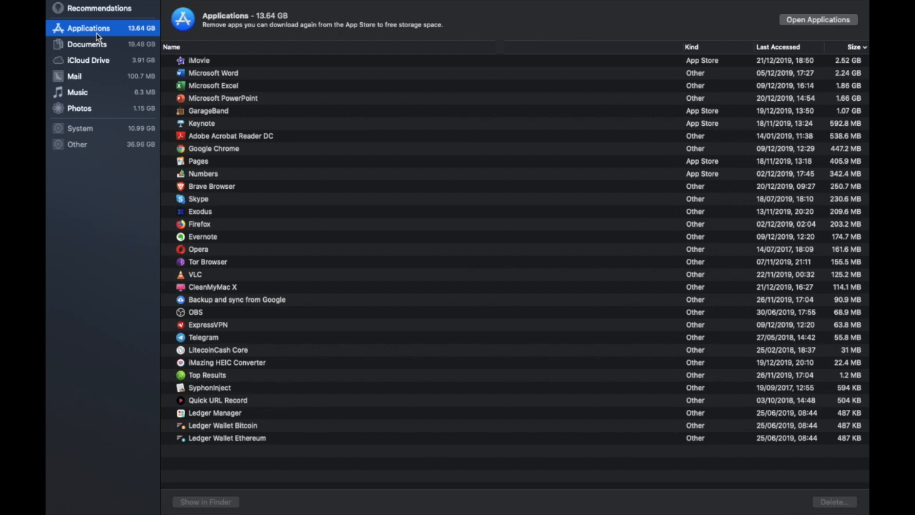
click(778, 46)
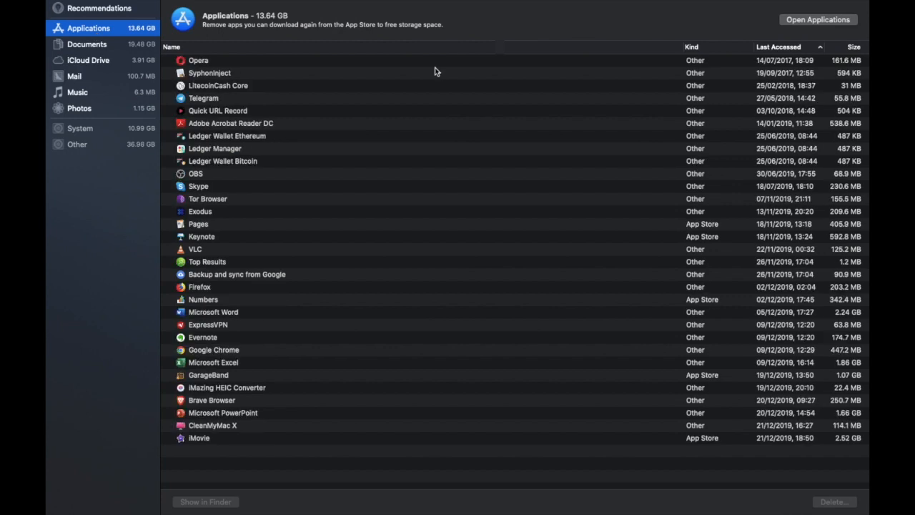
mouse_move(738, 49)
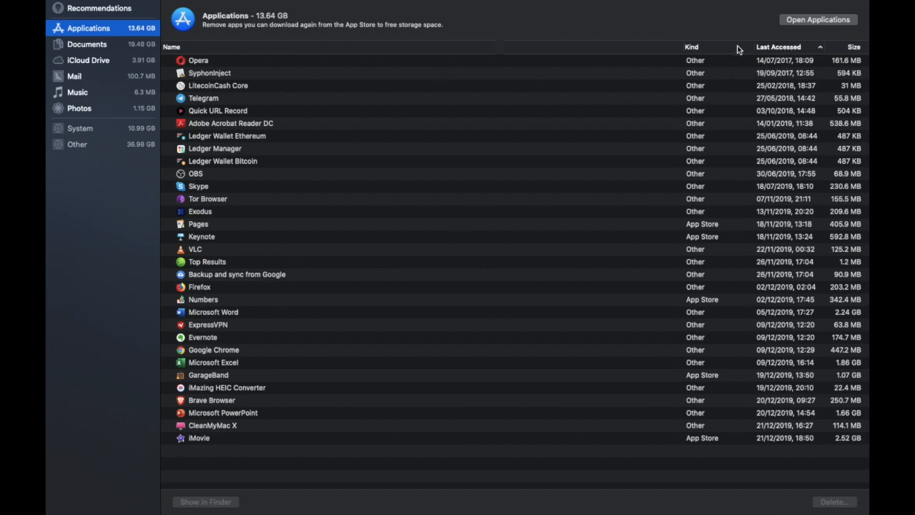
mouse_move(652, 66)
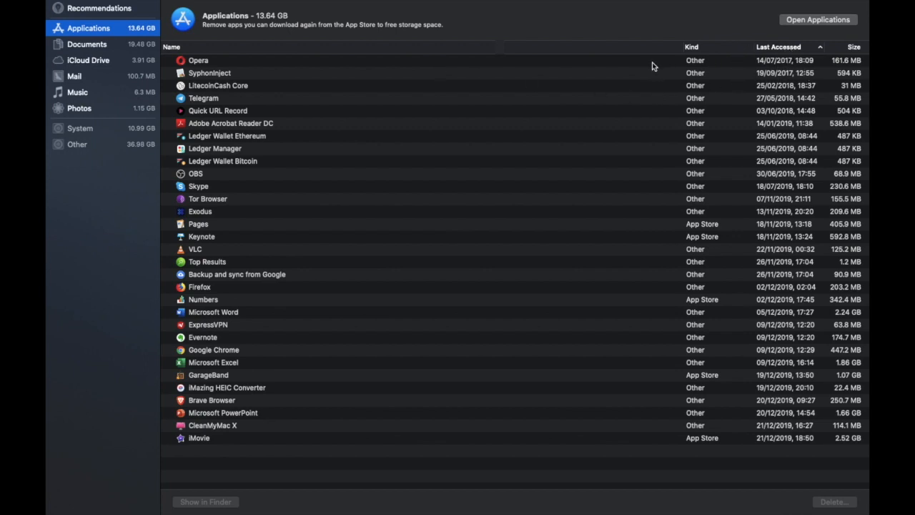
click(198, 60)
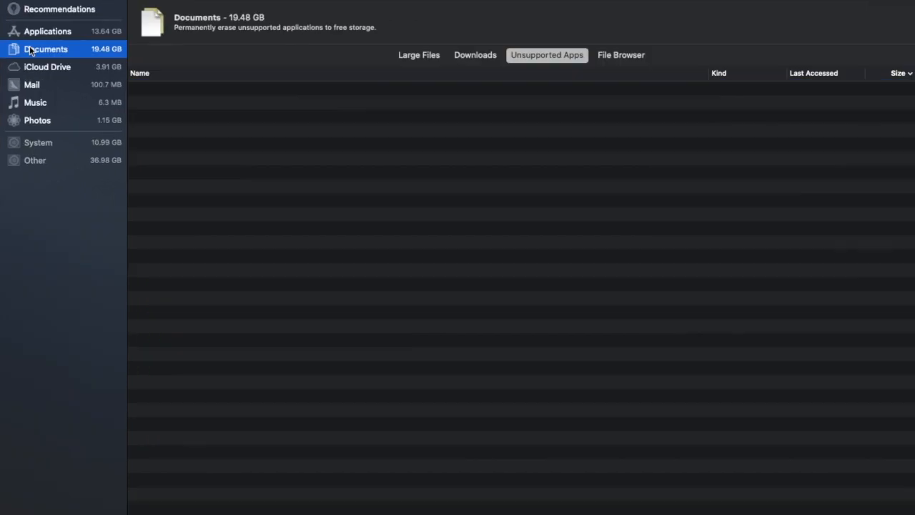
List Documents' large files sorted largest first, from 579.8 MB down to 52.5 MB.
click(418, 55)
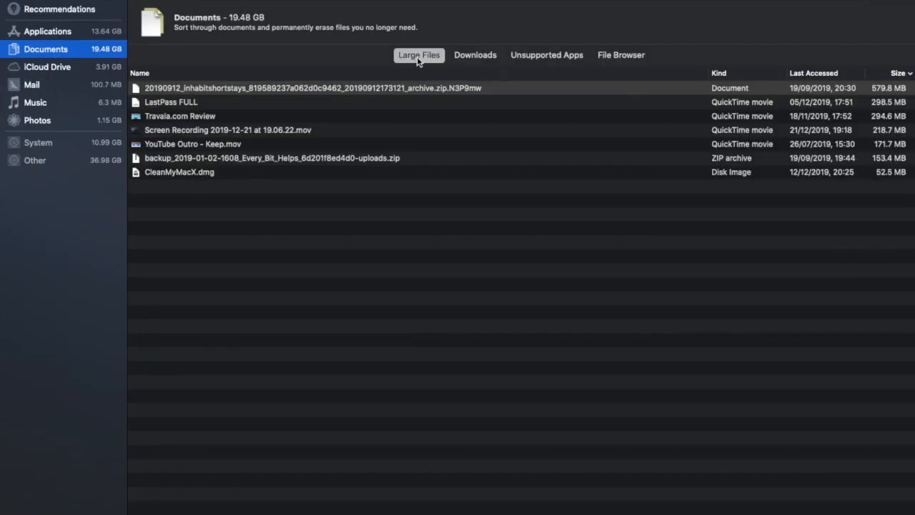
mouse_move(500, 23)
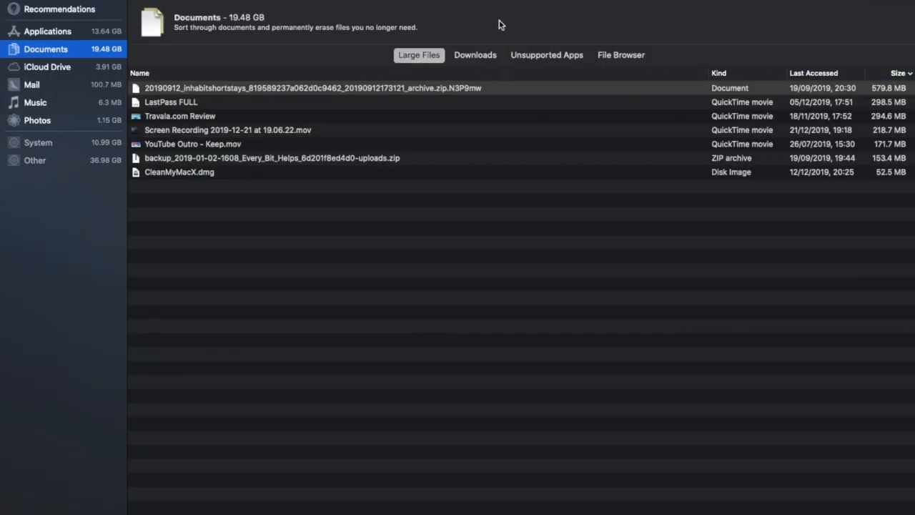
mouse_move(551, 62)
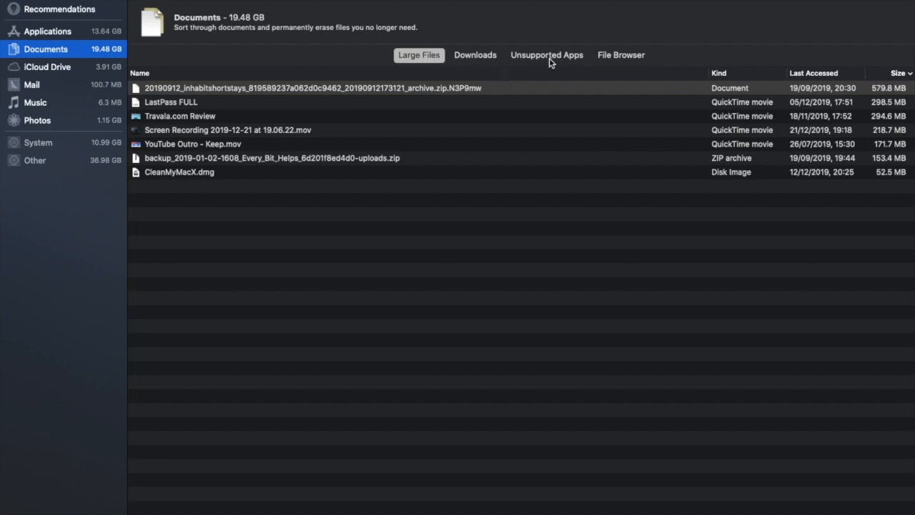
mouse_move(631, 64)
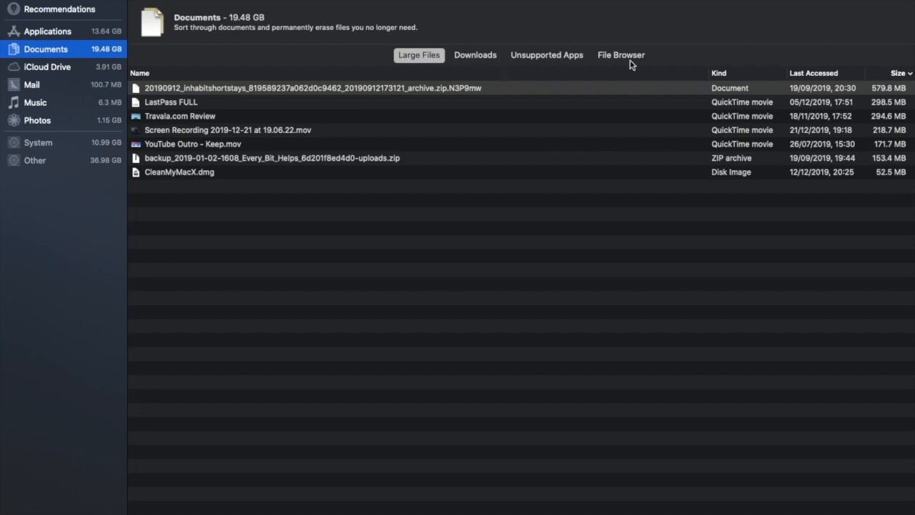
mouse_move(482, 321)
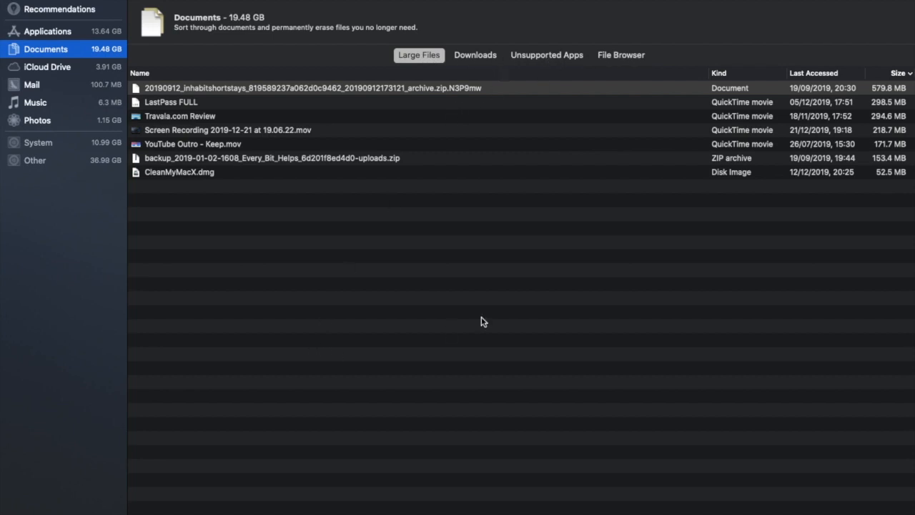
mouse_move(483, 321)
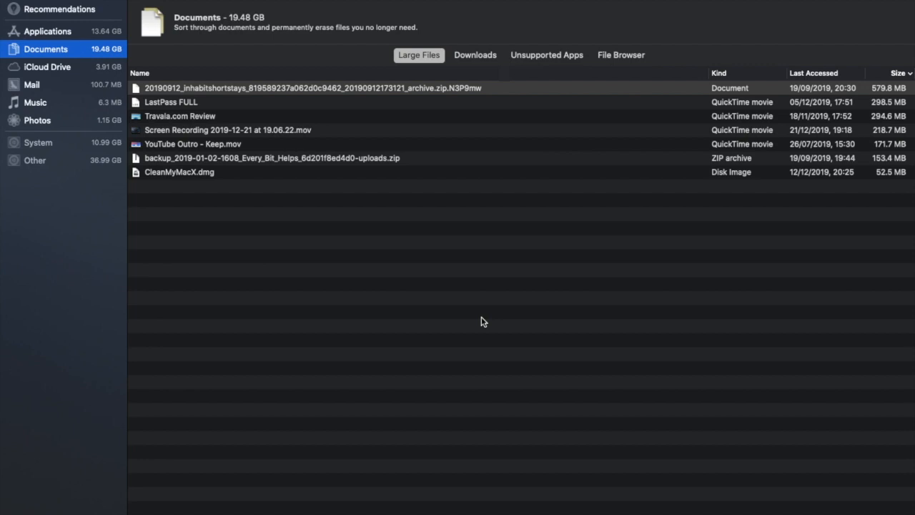
click(897, 73)
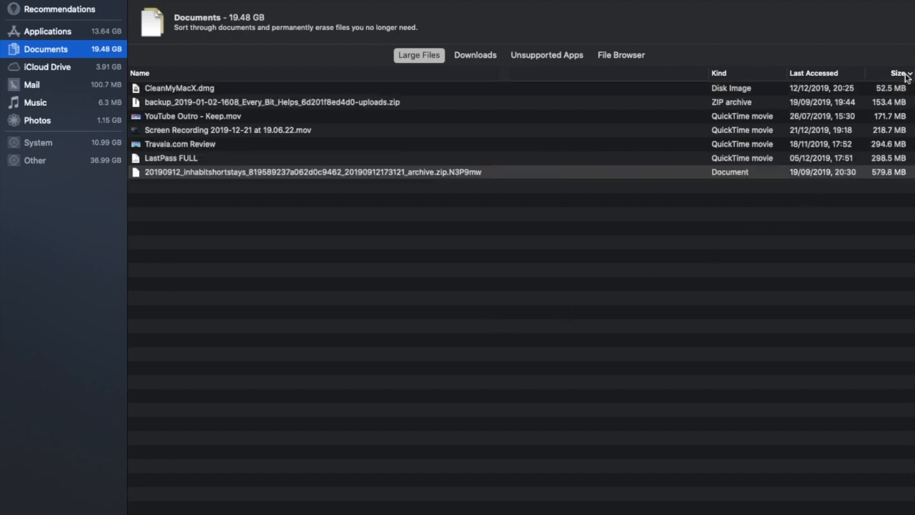
click(898, 73)
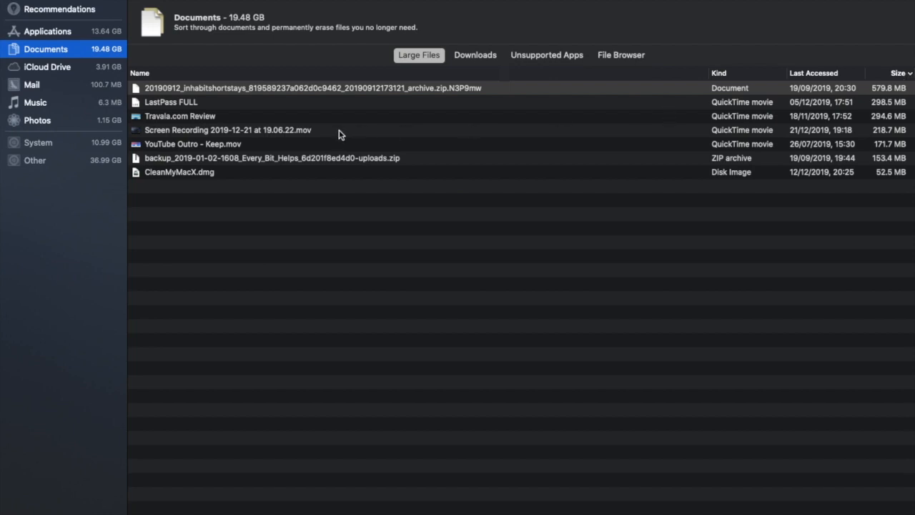
mouse_move(641, 173)
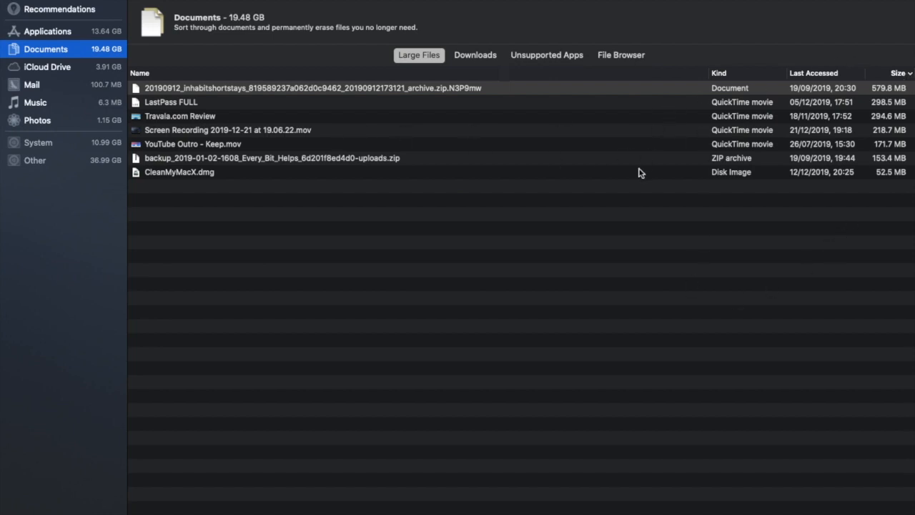
mouse_move(550, 322)
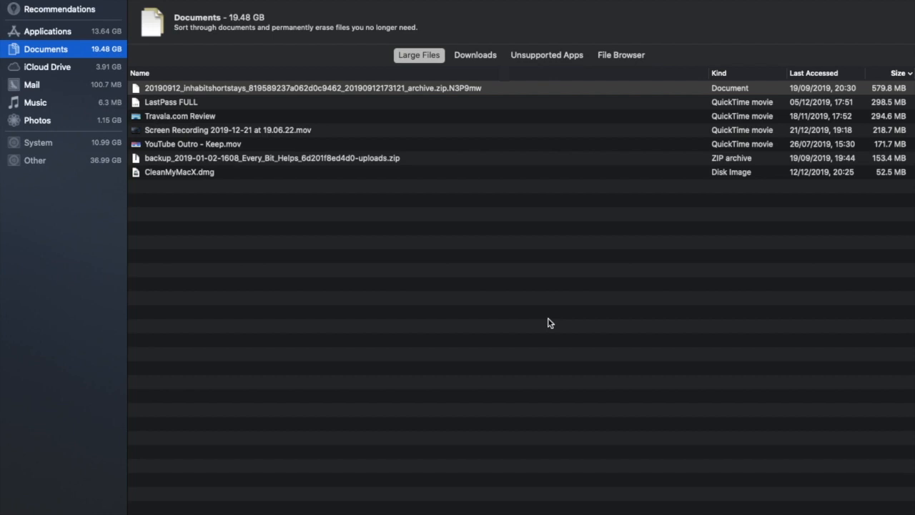
mouse_move(658, 337)
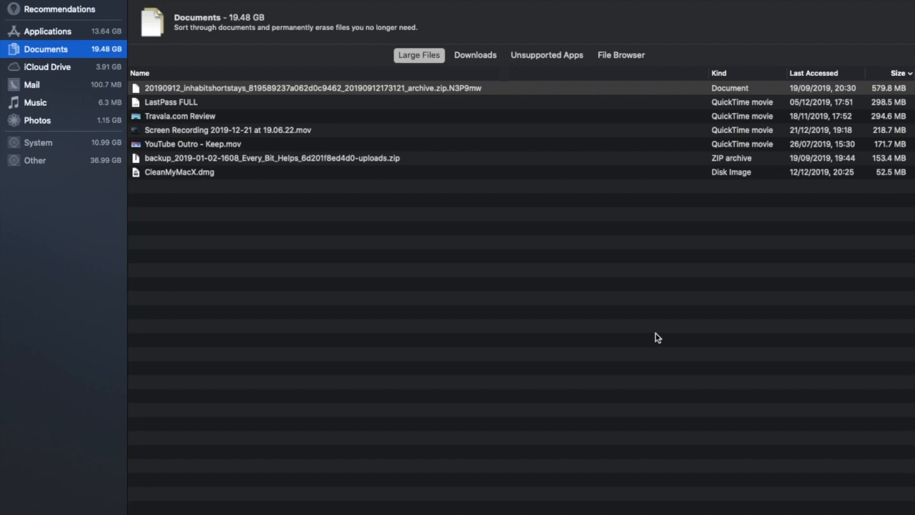
Review old downloaded Documents files, then view iCloud Drive using 3.91 GB.
click(475, 55)
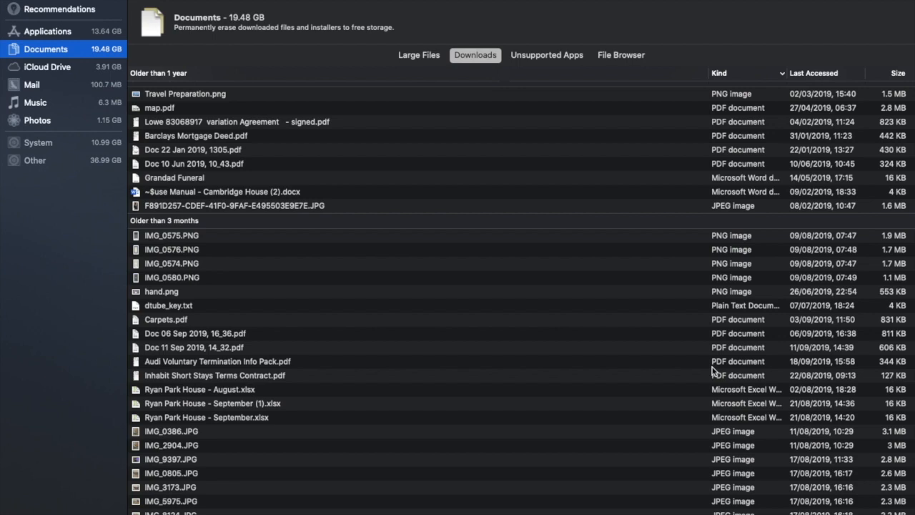
mouse_move(298, 60)
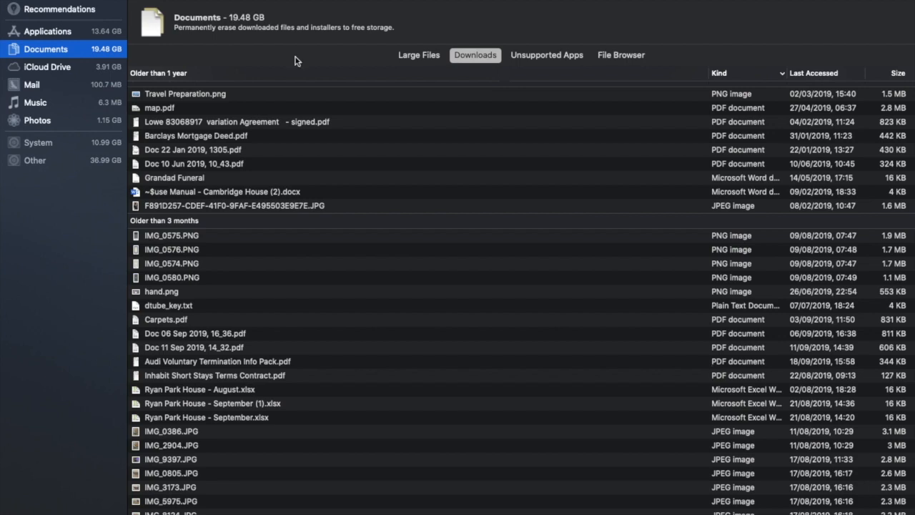
click(47, 67)
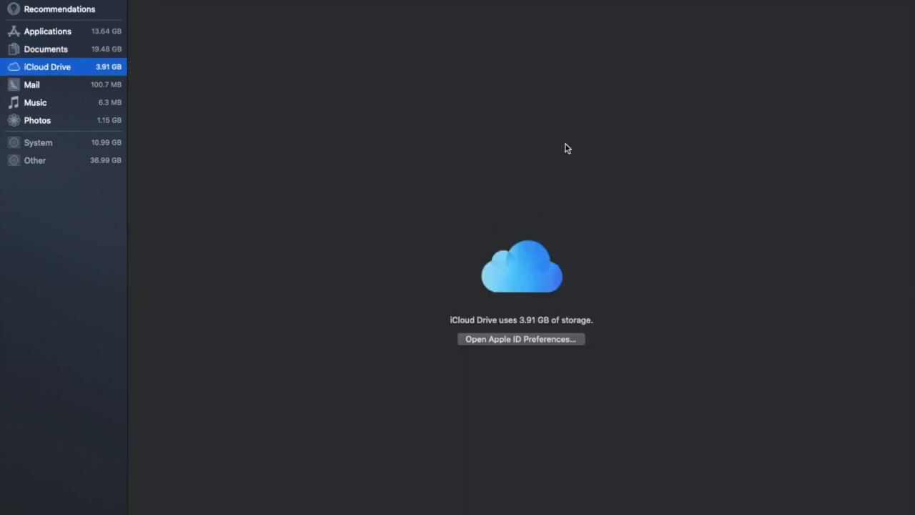
mouse_move(603, 474)
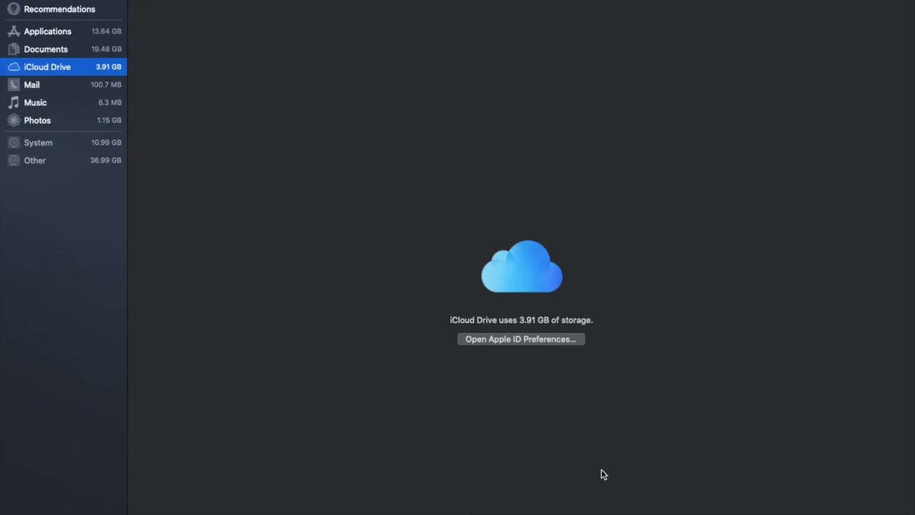
mouse_move(563, 327)
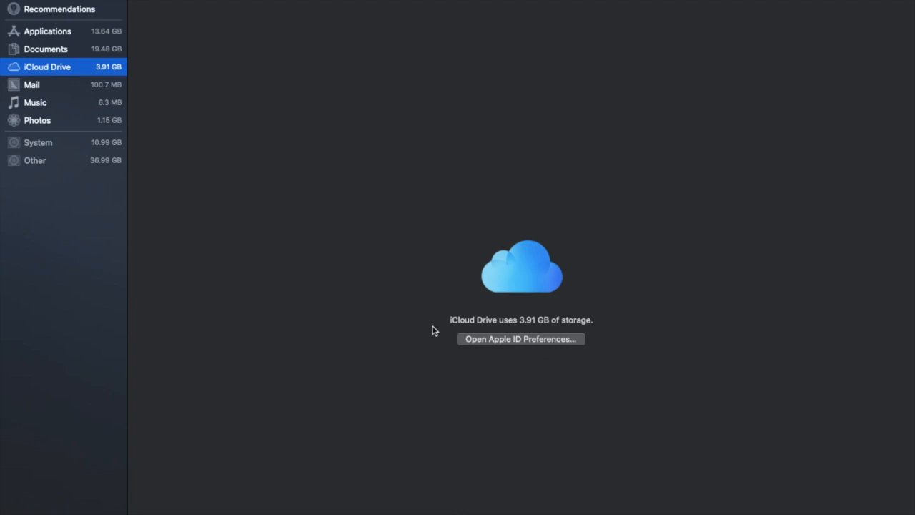
Check Mail and Music storage usage, ending on Photos at 1.15 GB.
click(32, 84)
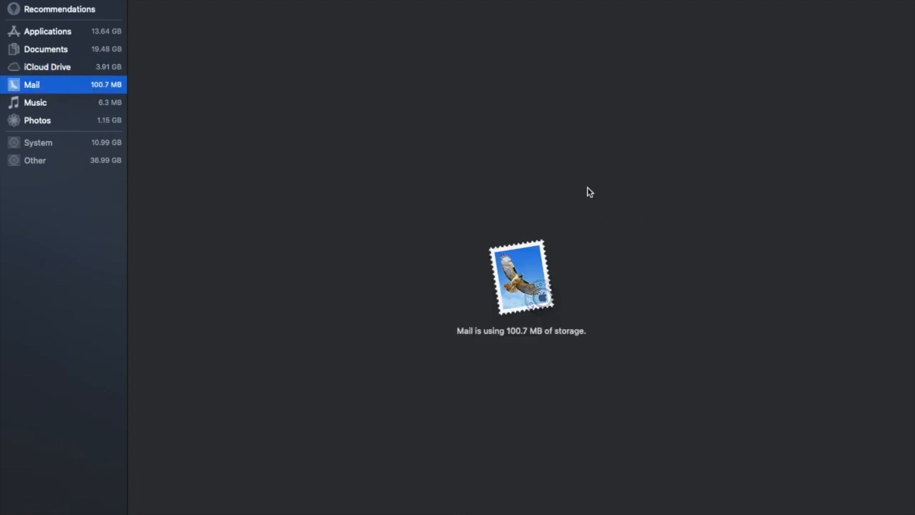
mouse_move(44, 136)
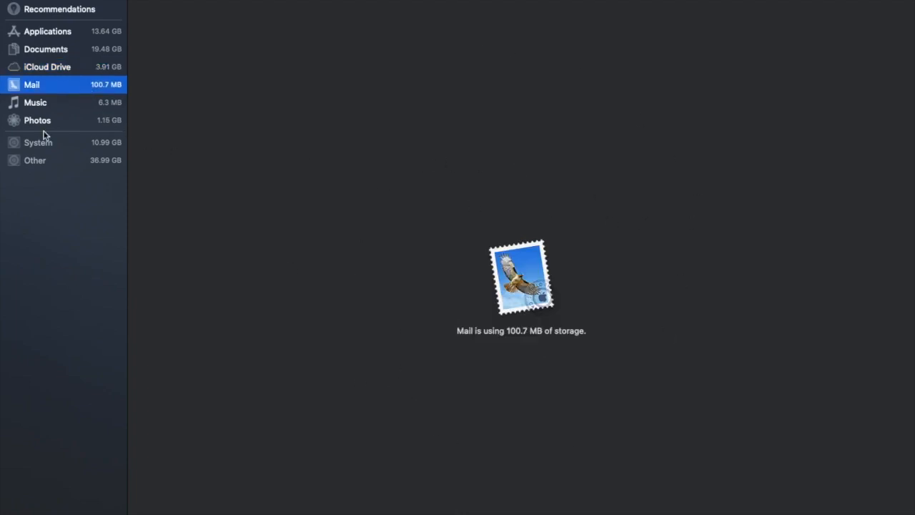
mouse_move(30, 108)
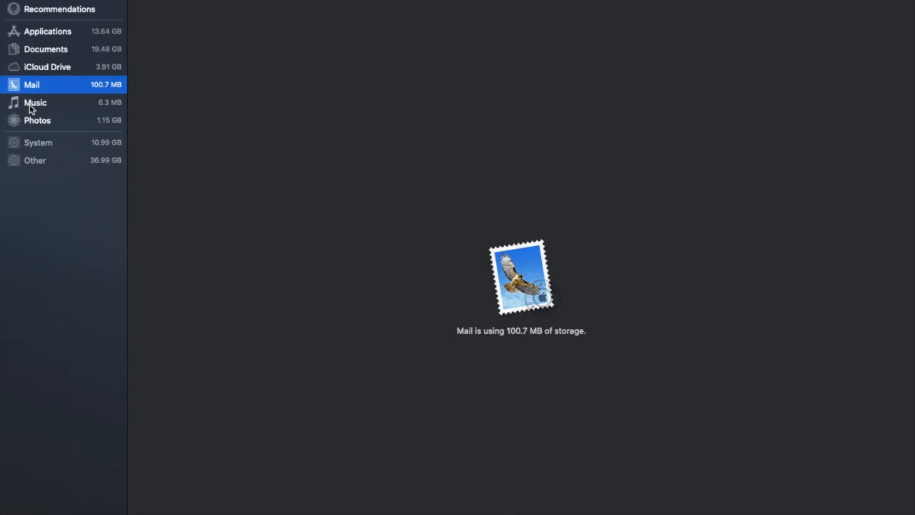
click(35, 102)
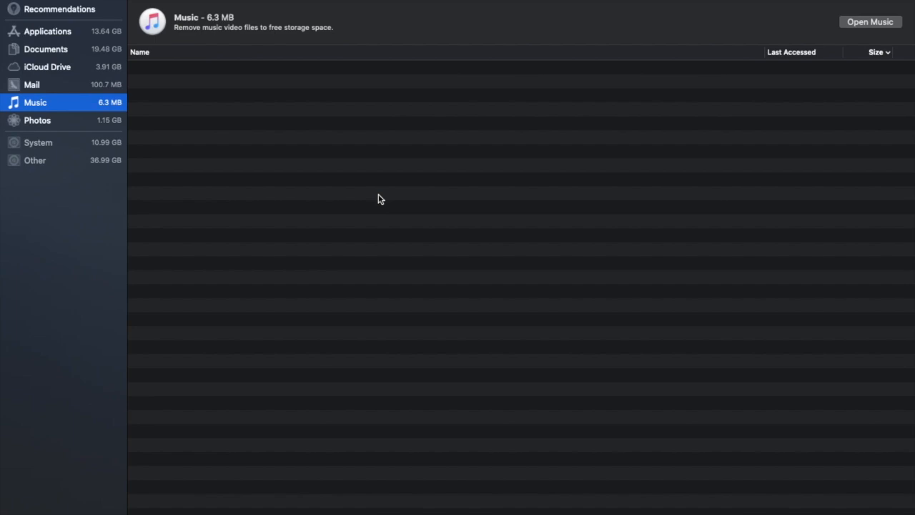
click(37, 120)
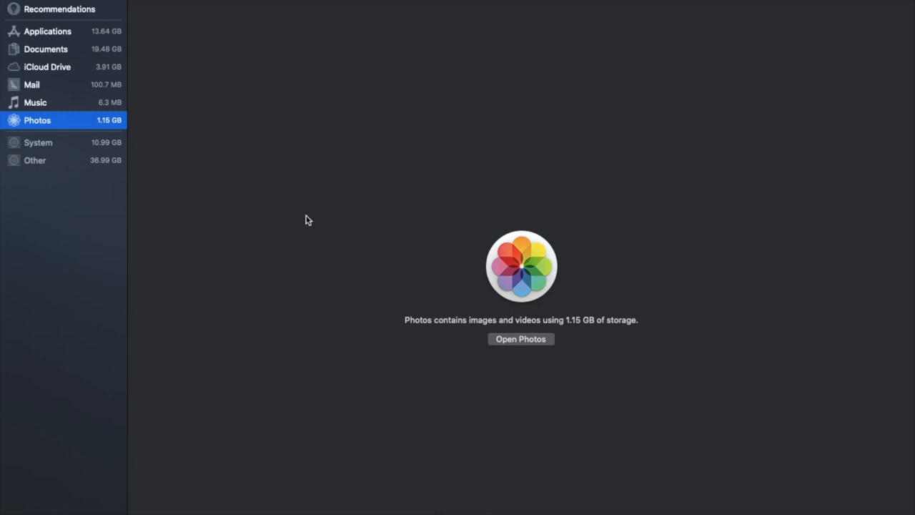
mouse_move(488, 100)
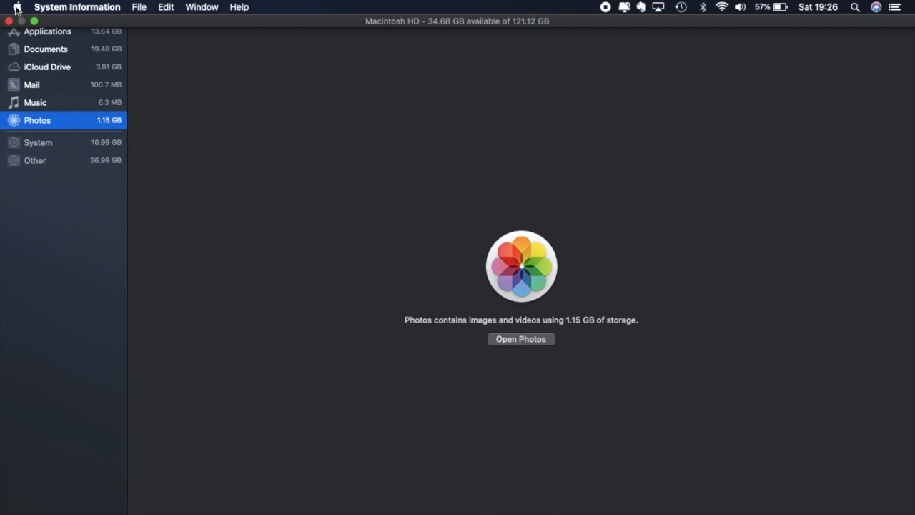
Confirm in Security & Privacy's FileVault settings that Macintosh HD encryption is on.
click(17, 7)
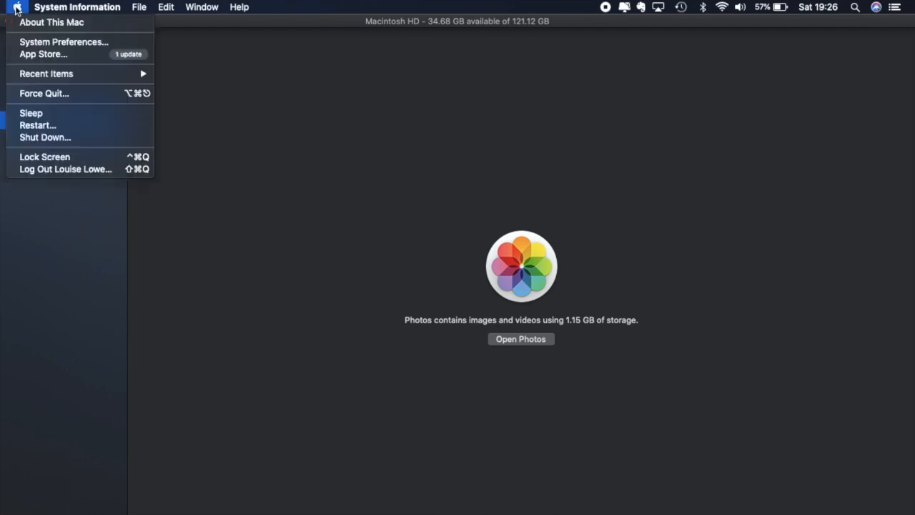
mouse_move(64, 41)
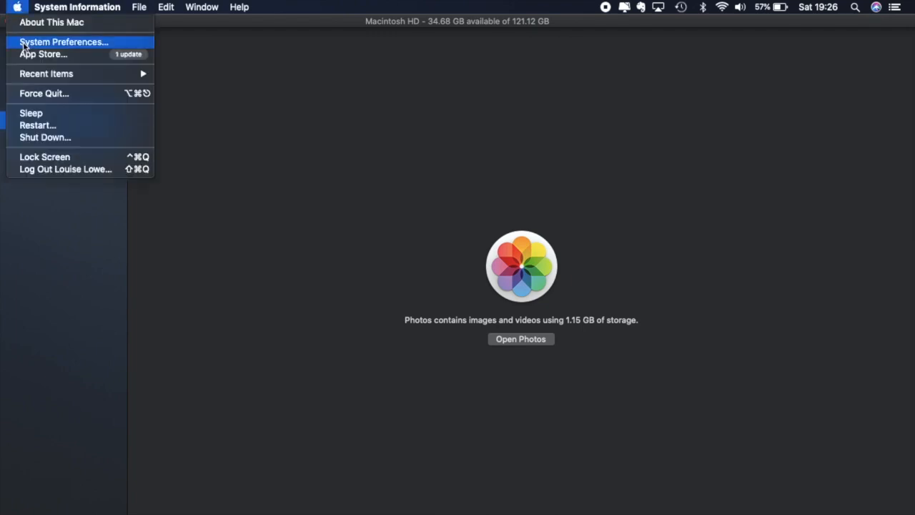
click(64, 41)
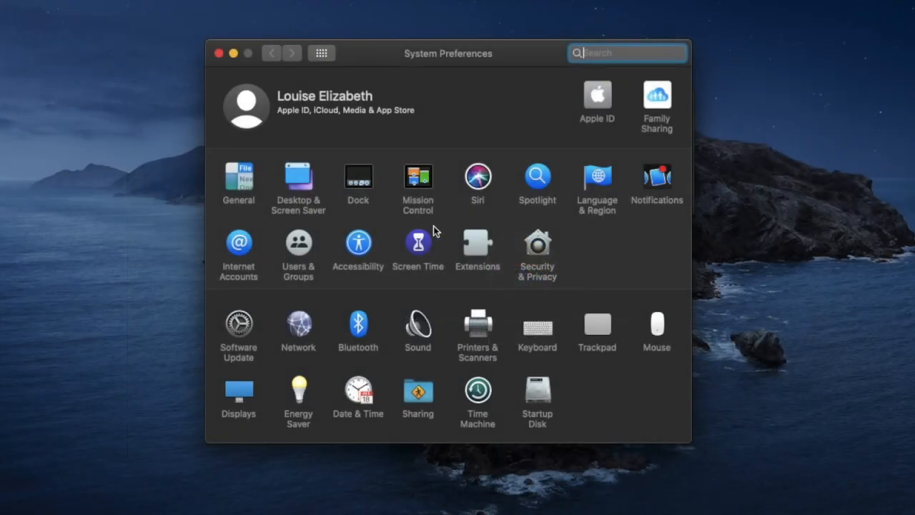
click(537, 247)
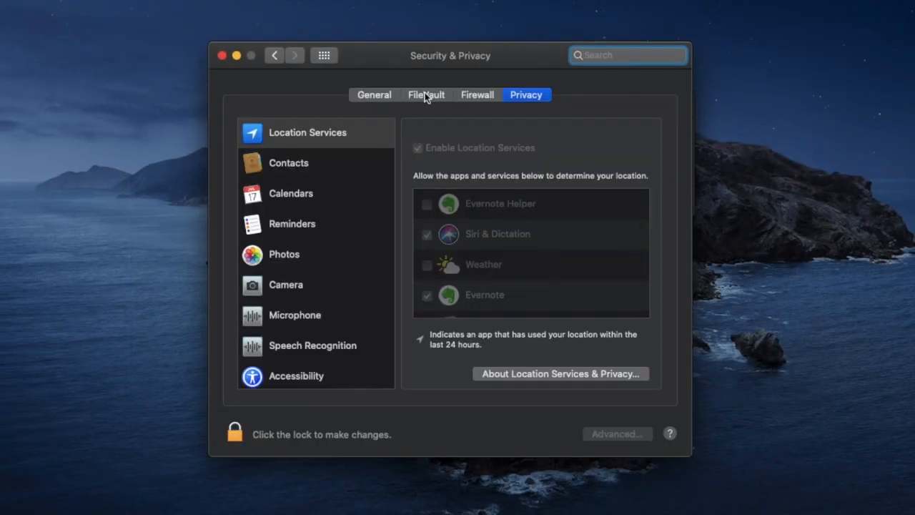
click(425, 94)
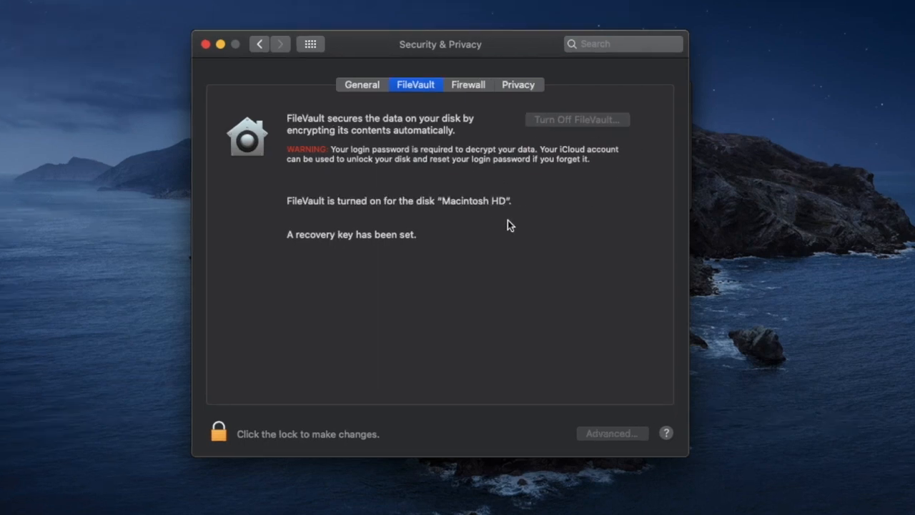
mouse_move(601, 207)
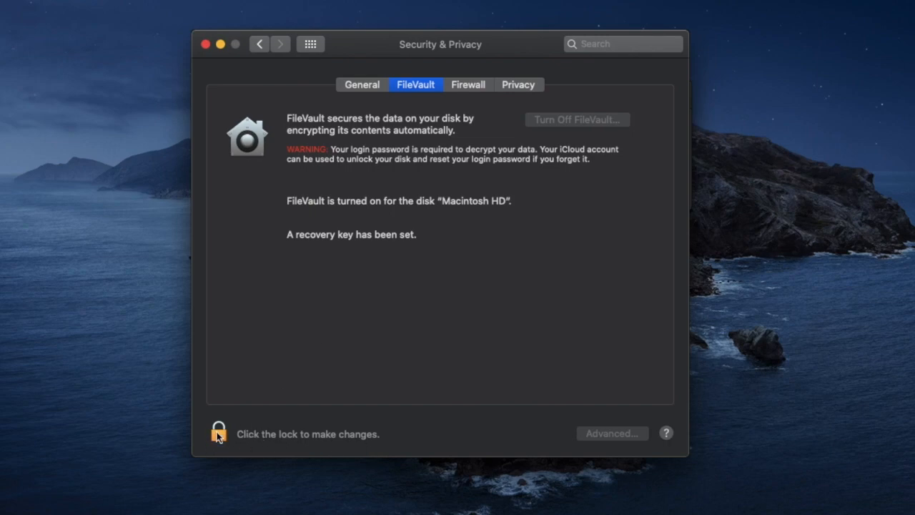
click(218, 433)
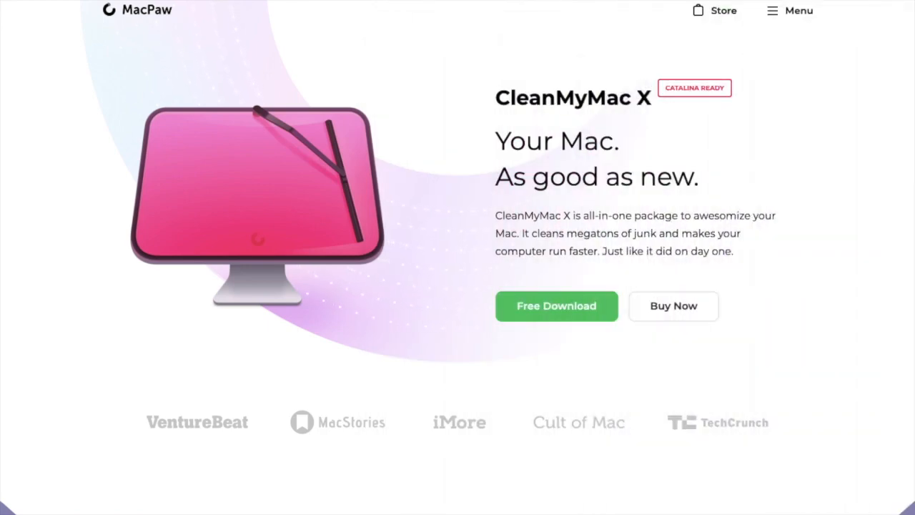
mouse_move(692, 156)
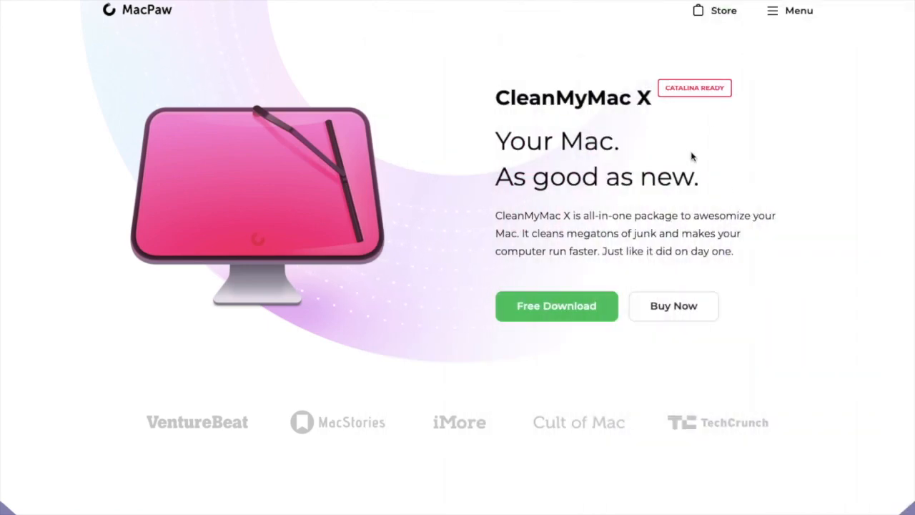
mouse_move(720, 173)
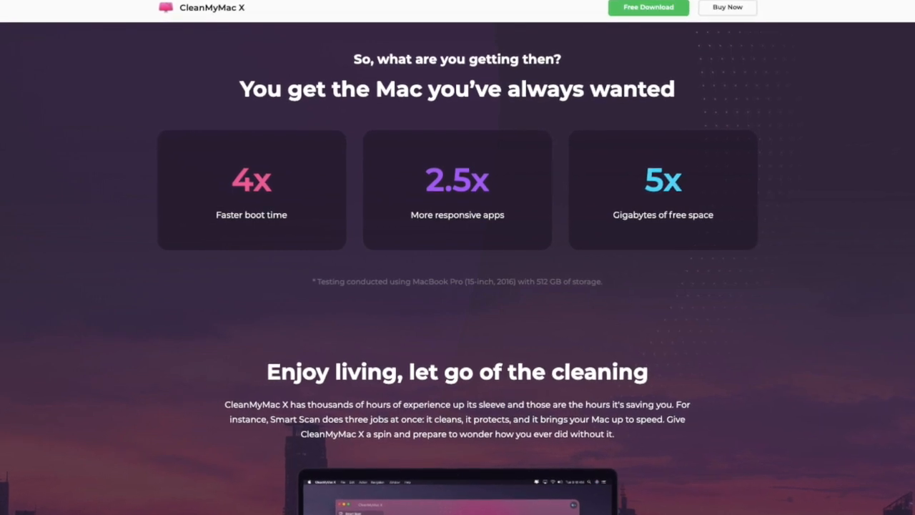
Scroll the CleanMyMac X product page through its boot-time, app-speed and free-space claims.
scroll(down, 3)
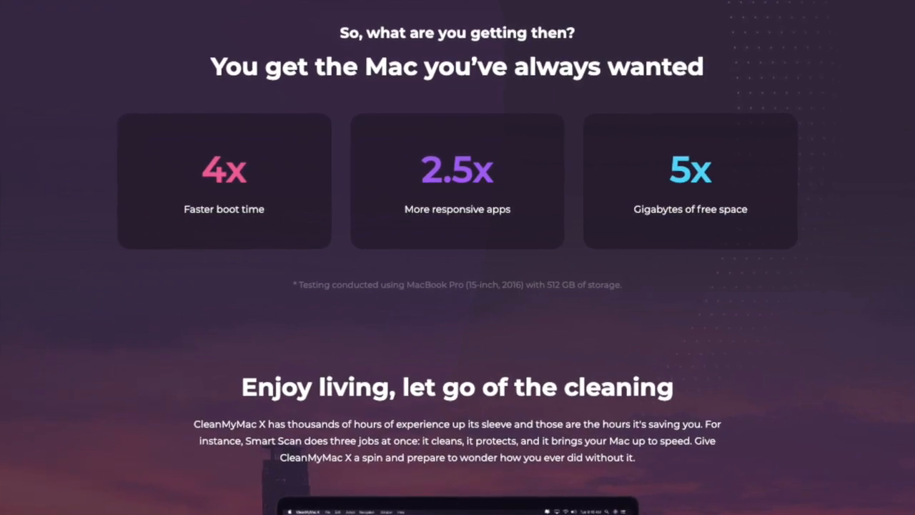
scroll(up, 3)
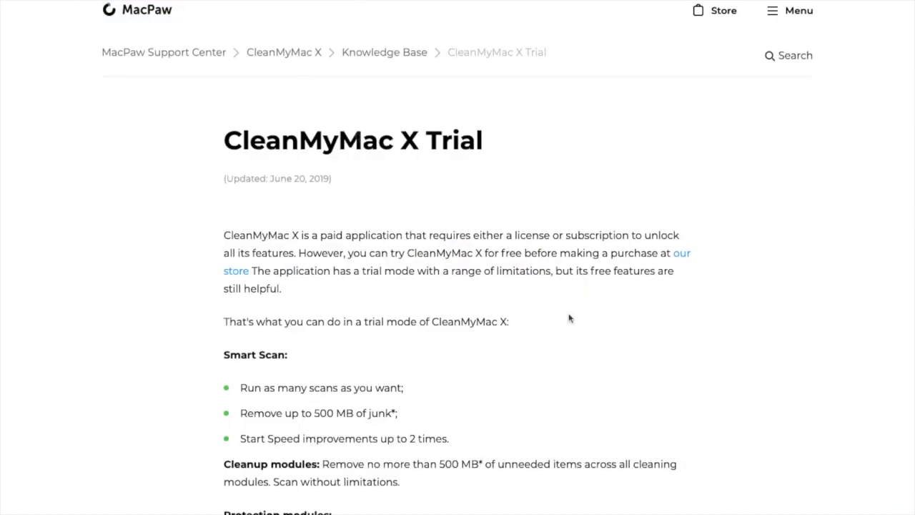
Read the trial limits for Smart Scan, Cleanup, Protection, Speed, Applications and Files.
scroll(down, 3)
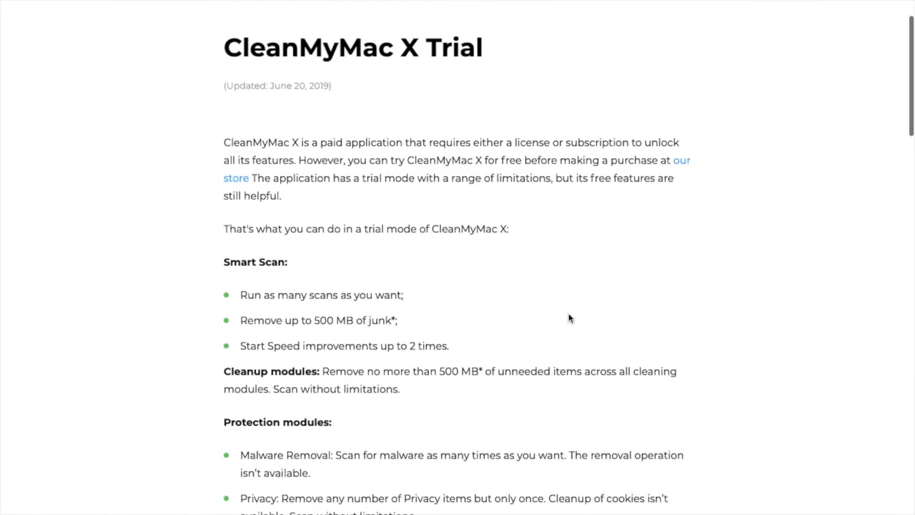
scroll(down, 3)
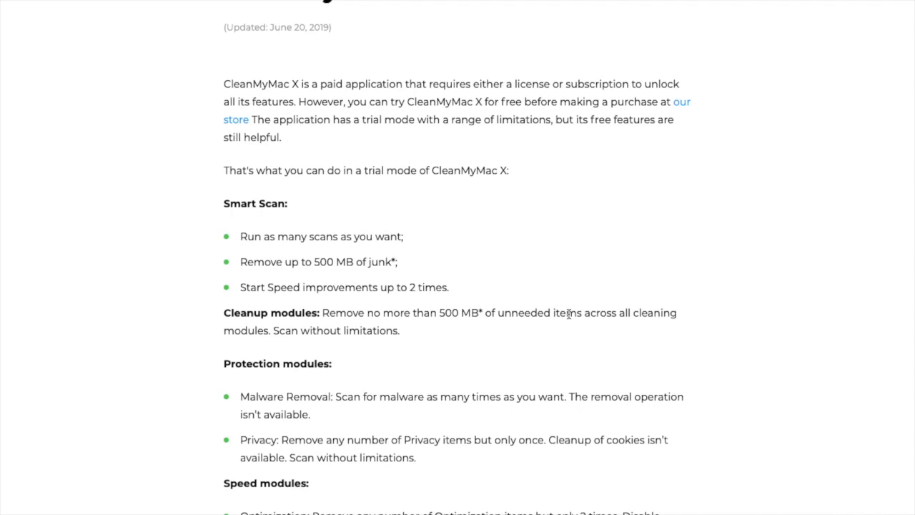
scroll(down, 3)
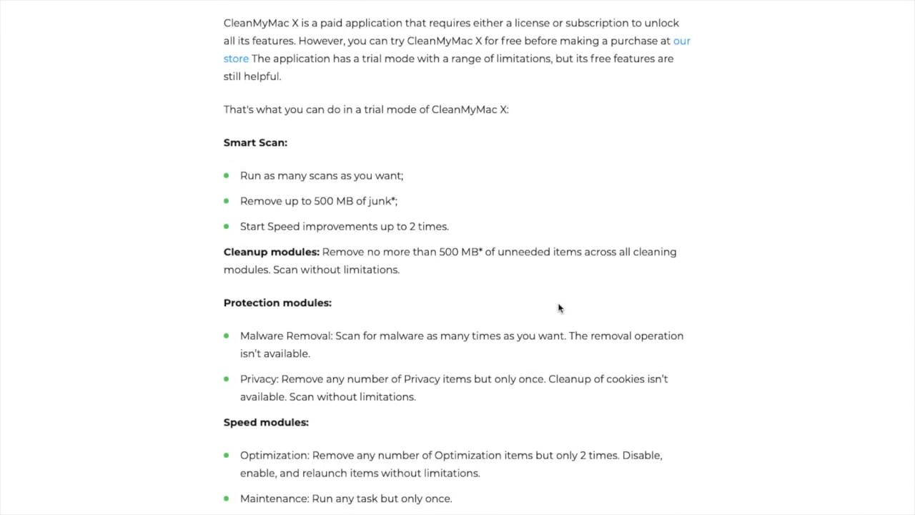
mouse_move(531, 286)
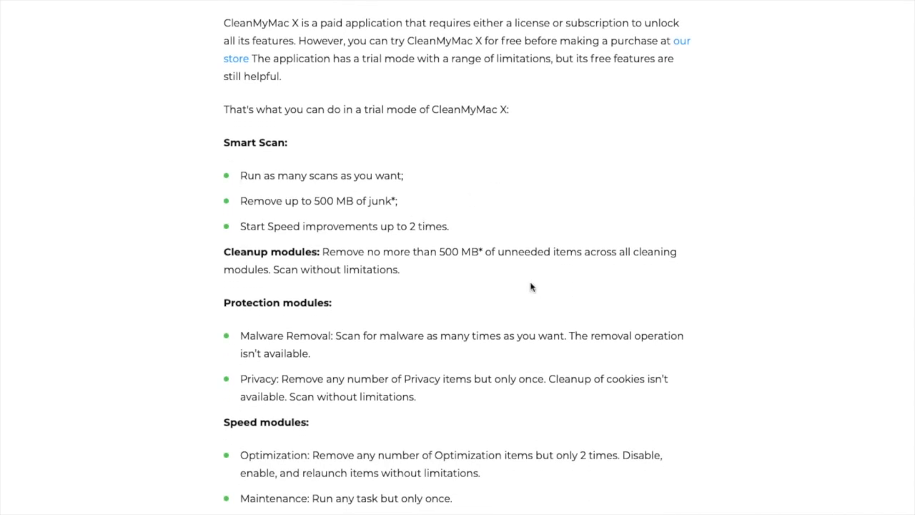
scroll(down, 3)
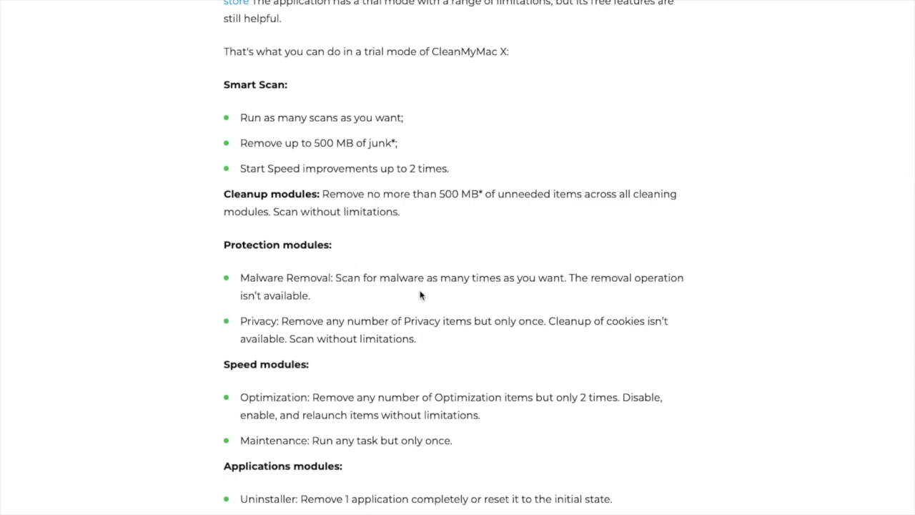
mouse_move(410, 285)
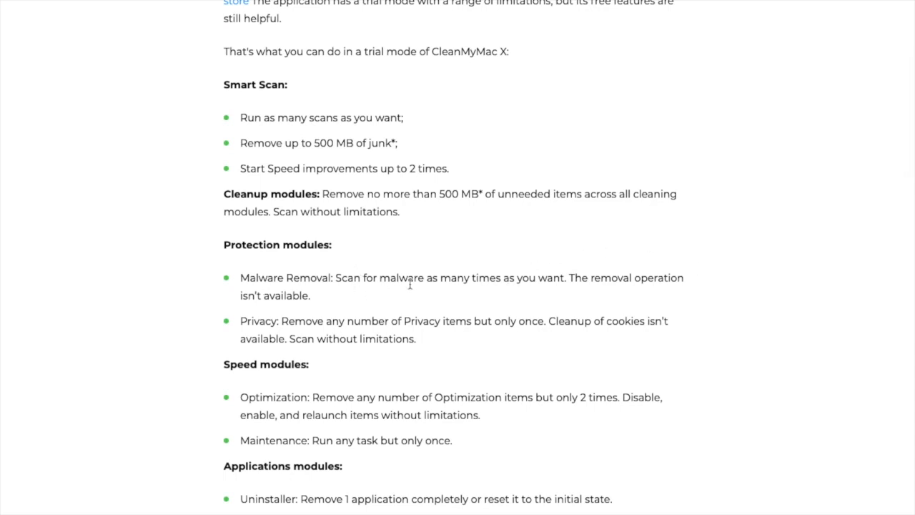
mouse_move(413, 293)
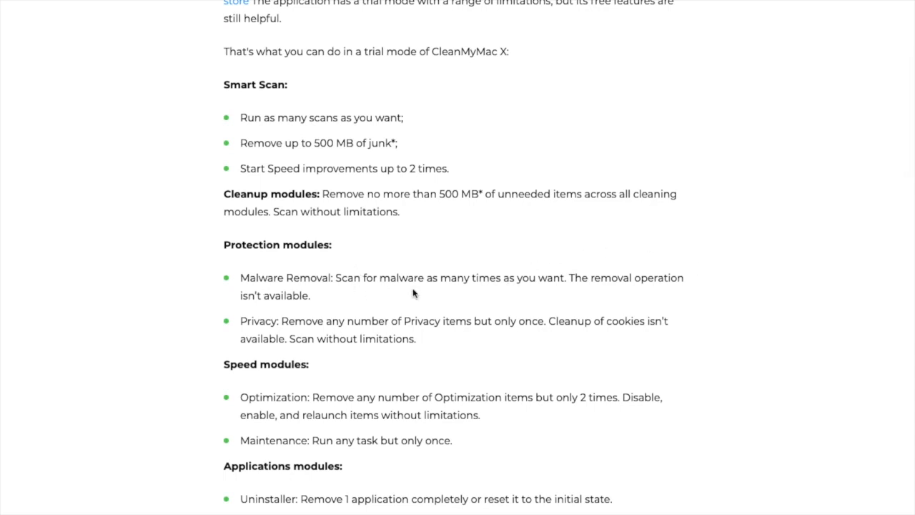
scroll(down, 3)
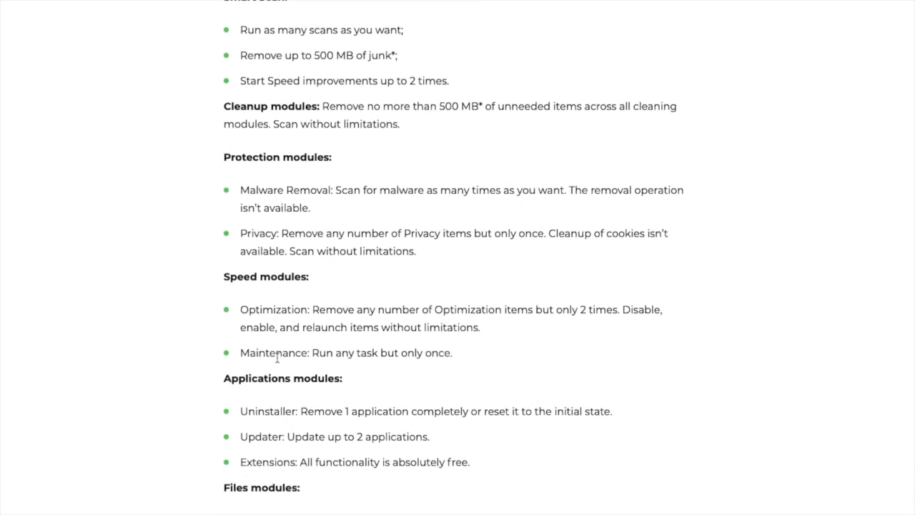
scroll(down, 3)
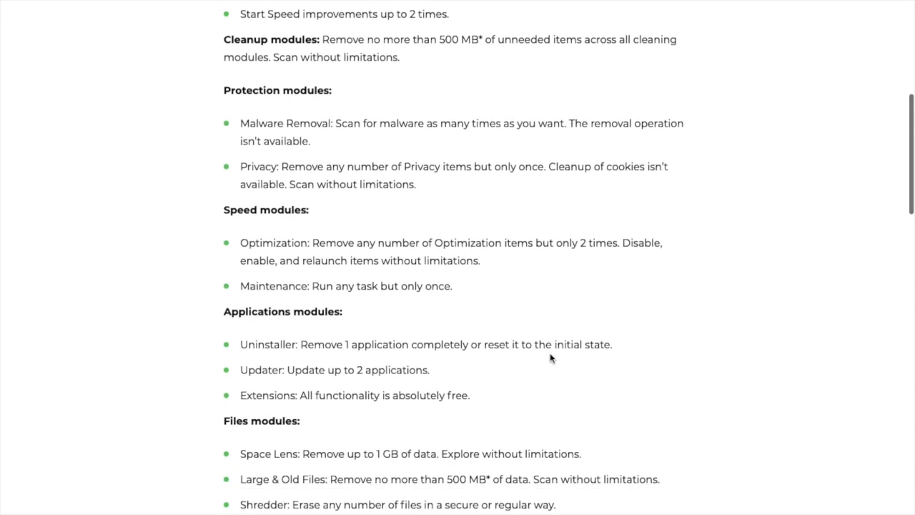
scroll(down, 3)
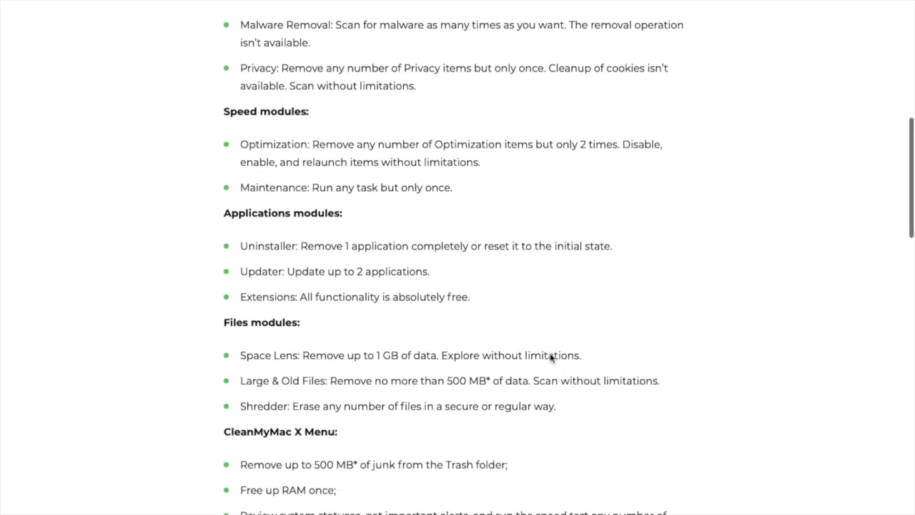
scroll(down, 3)
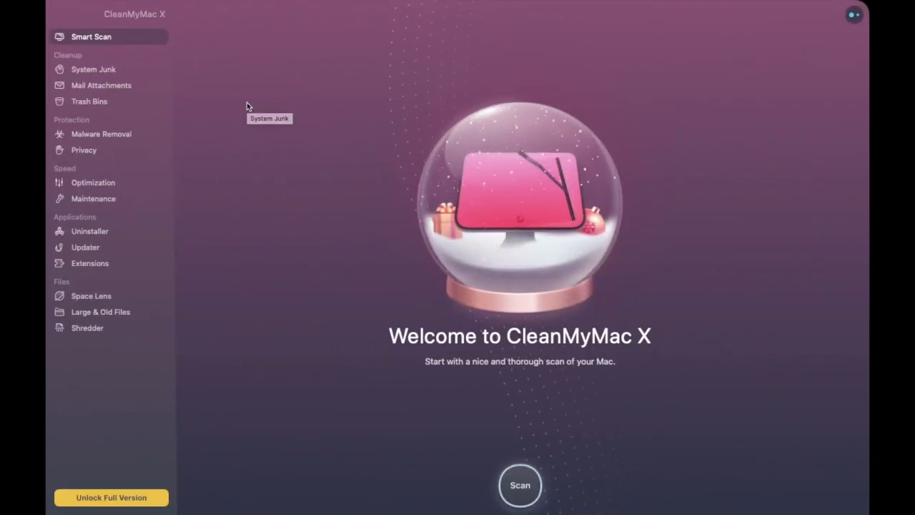
mouse_move(443, 69)
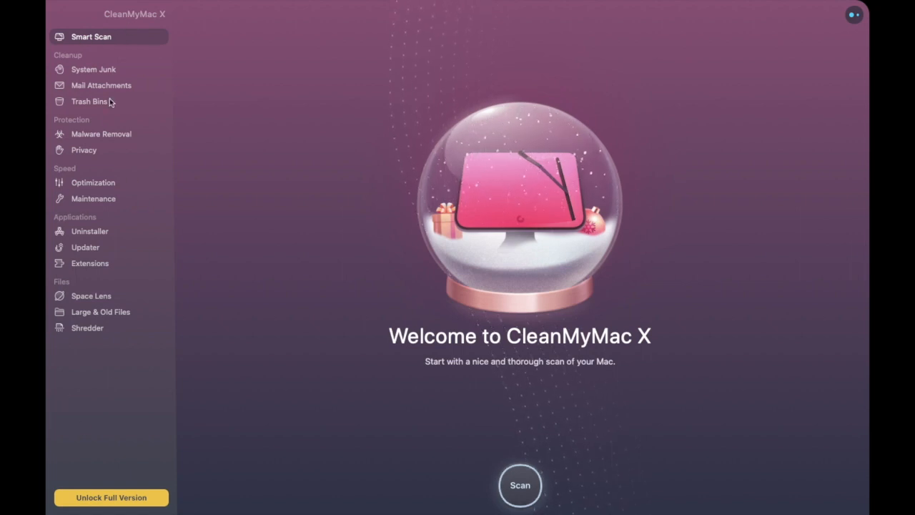
mouse_move(88, 318)
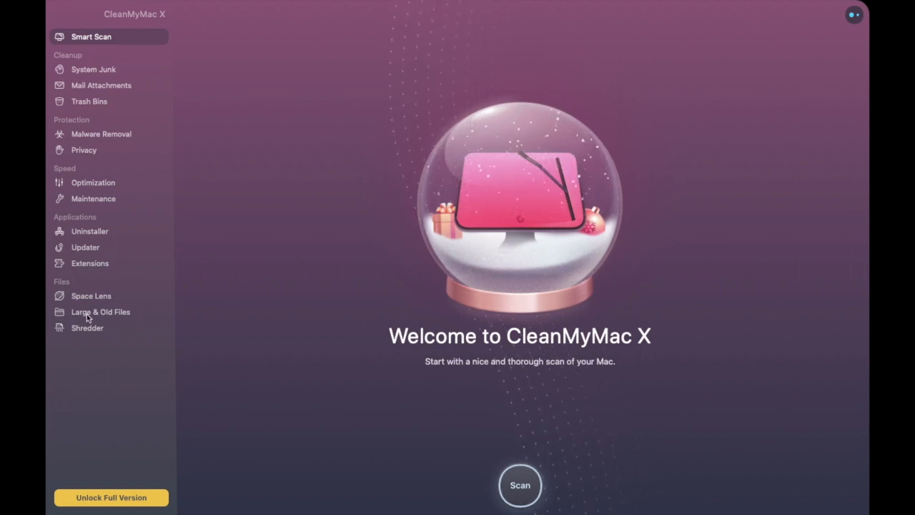
mouse_move(100, 311)
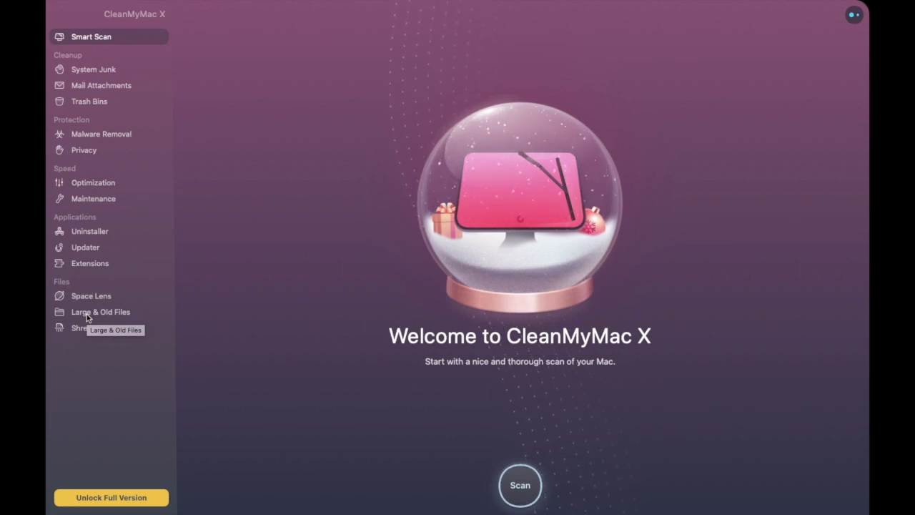
Visit System Junk, then bring up the Mail Attachments cleanup overview.
click(93, 70)
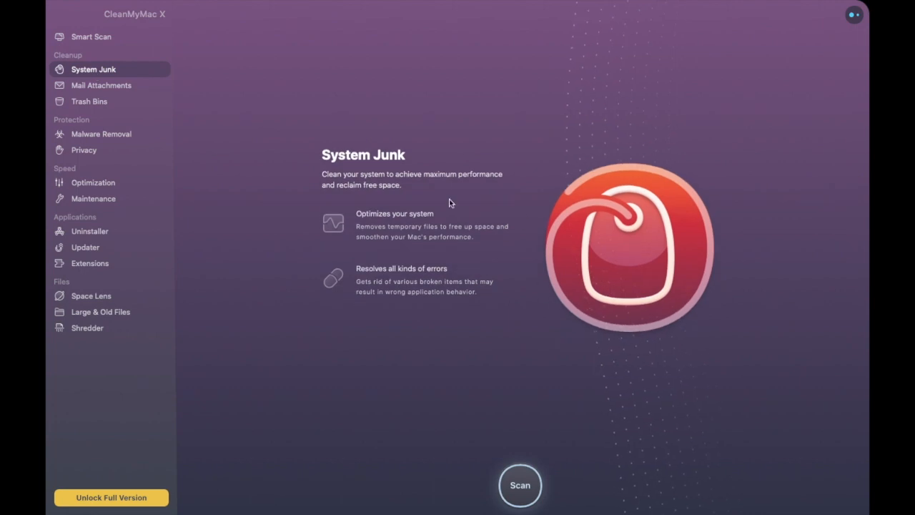
mouse_move(360, 127)
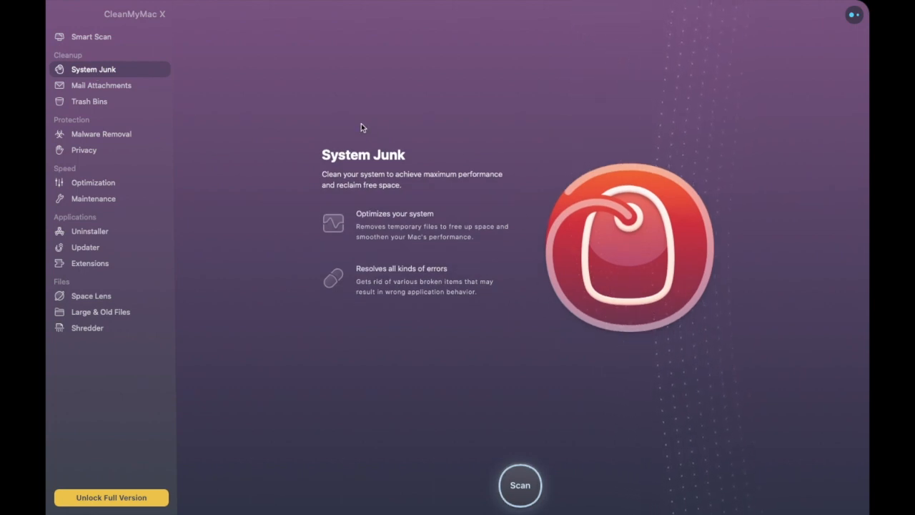
mouse_move(471, 259)
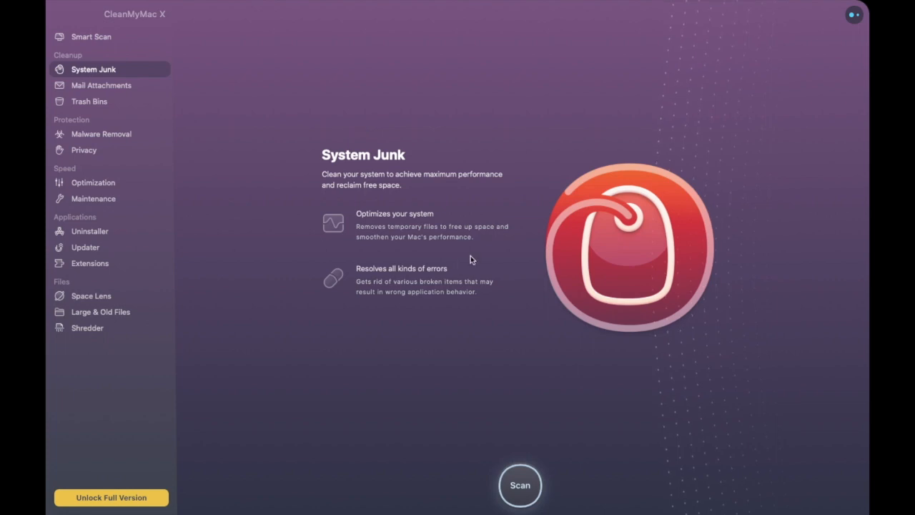
mouse_move(380, 249)
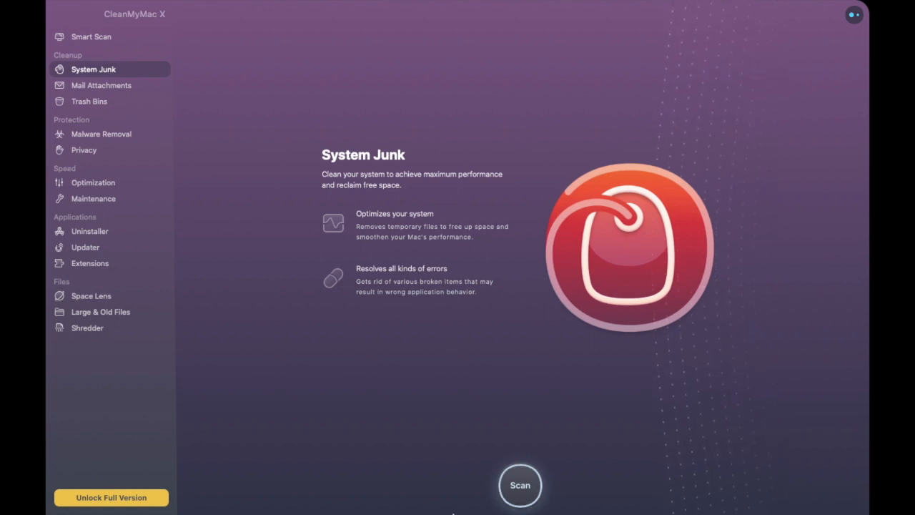
mouse_move(193, 125)
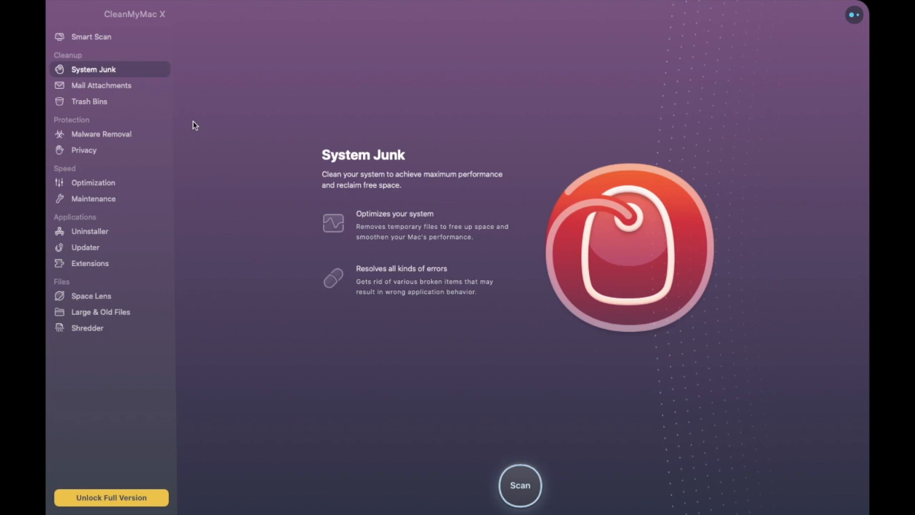
mouse_move(262, 67)
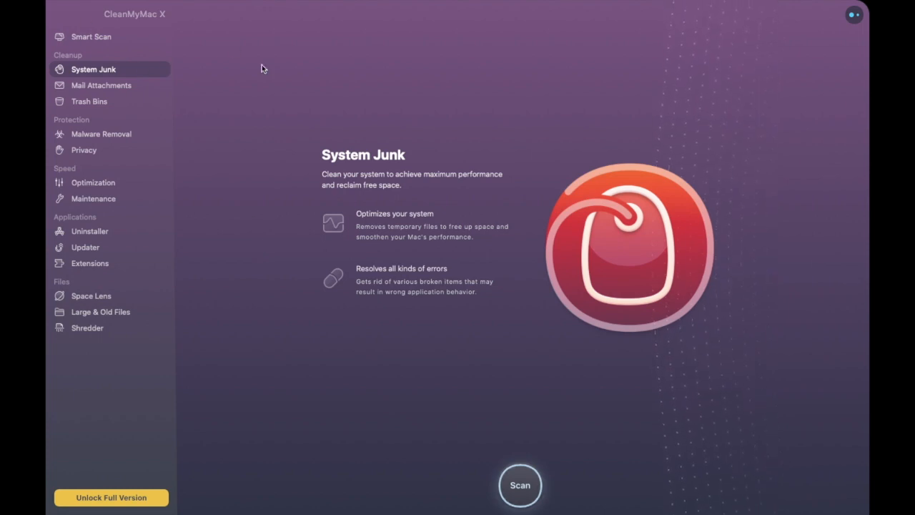
click(100, 85)
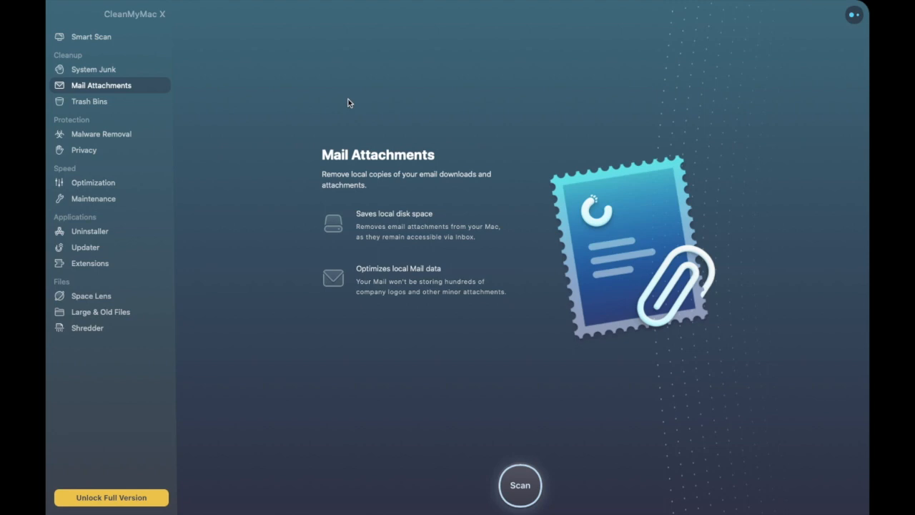
Glance at the Trash Bins, Malware Removal and Privacy overviews, landing on Optimization.
click(89, 100)
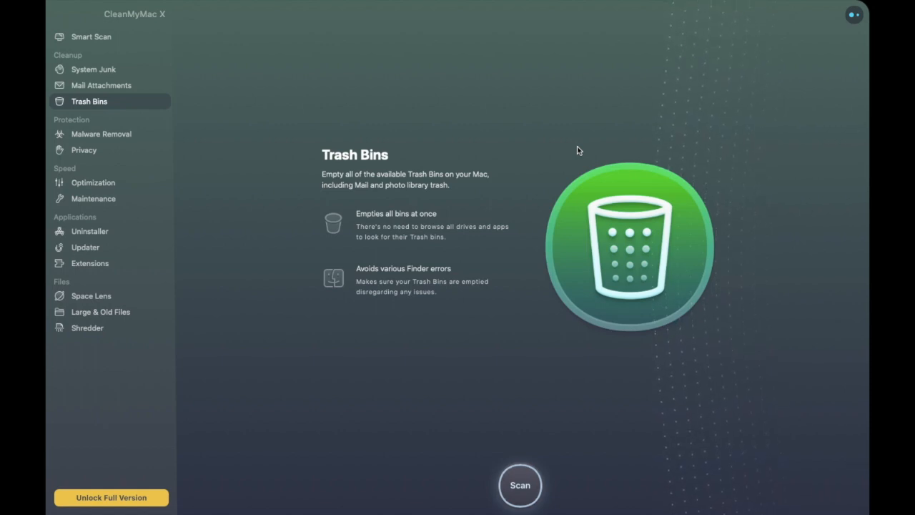
click(101, 133)
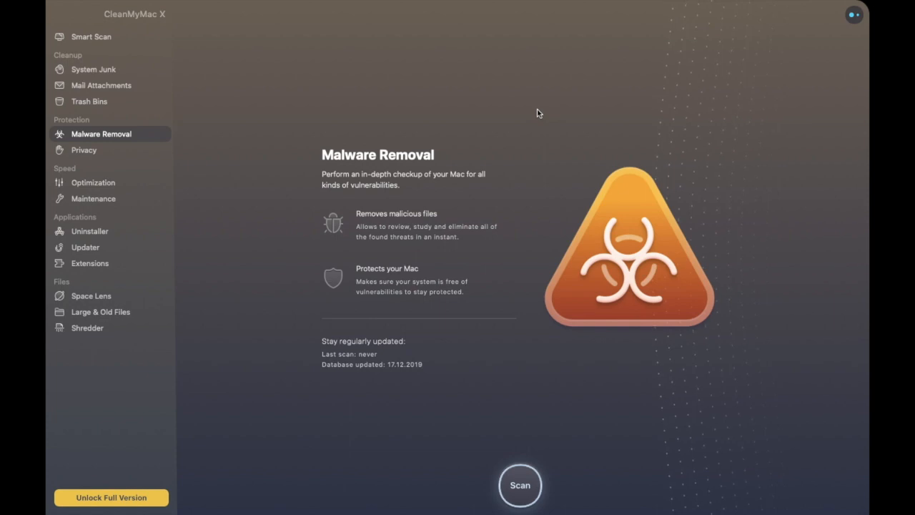
click(84, 150)
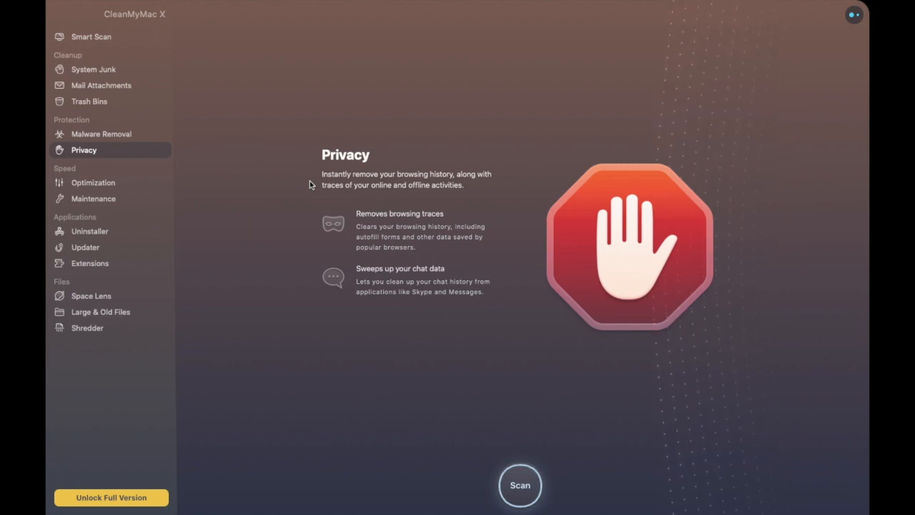
click(93, 182)
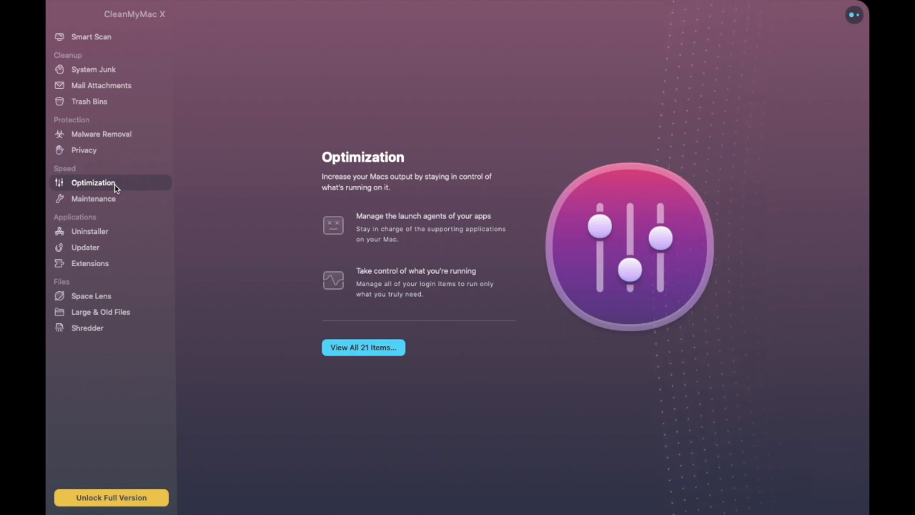
Show all nine Maintenance tasks, starting with Free Up RAM.
click(92, 198)
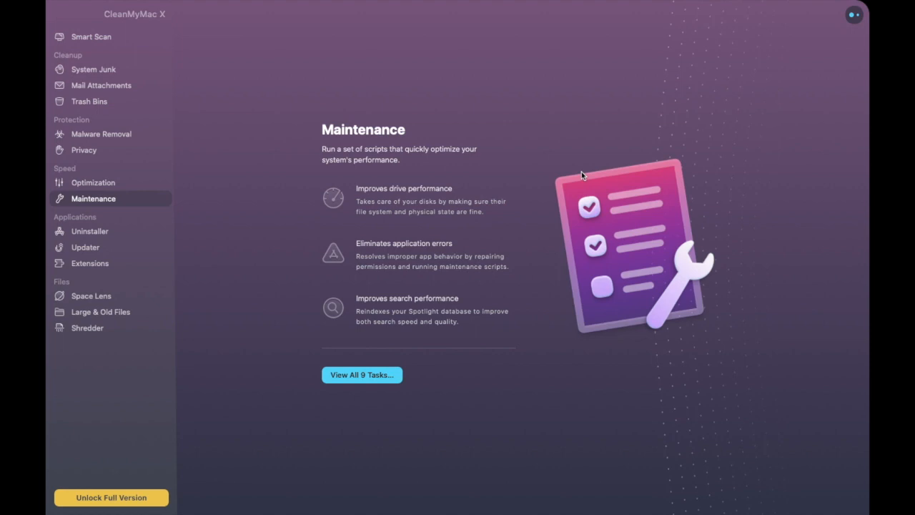
mouse_move(378, 282)
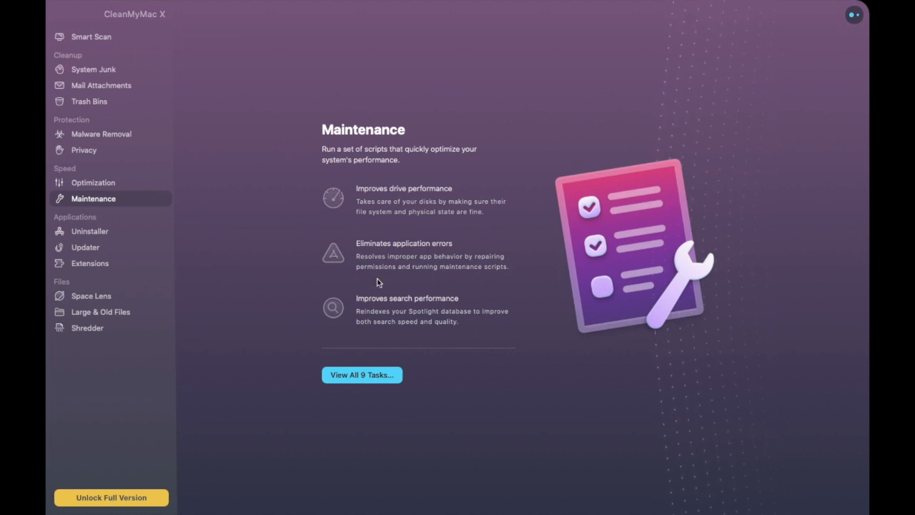
mouse_move(363, 328)
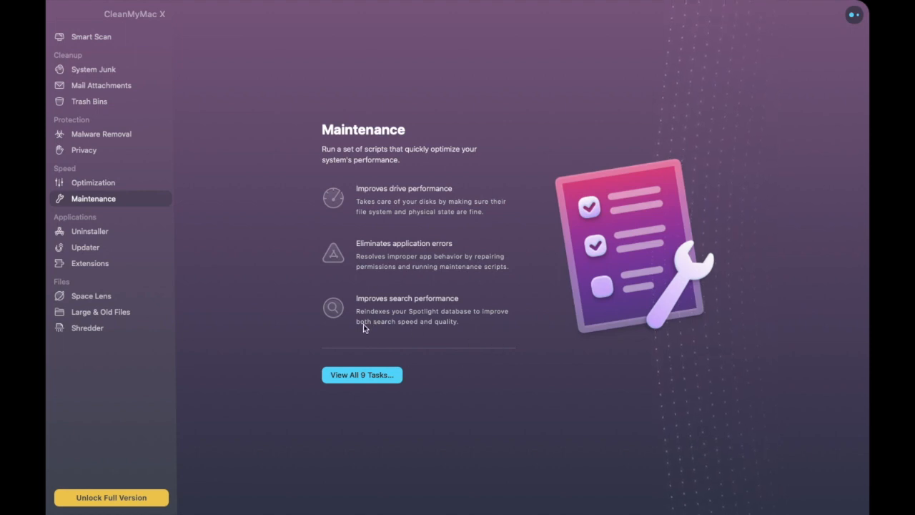
mouse_move(510, 322)
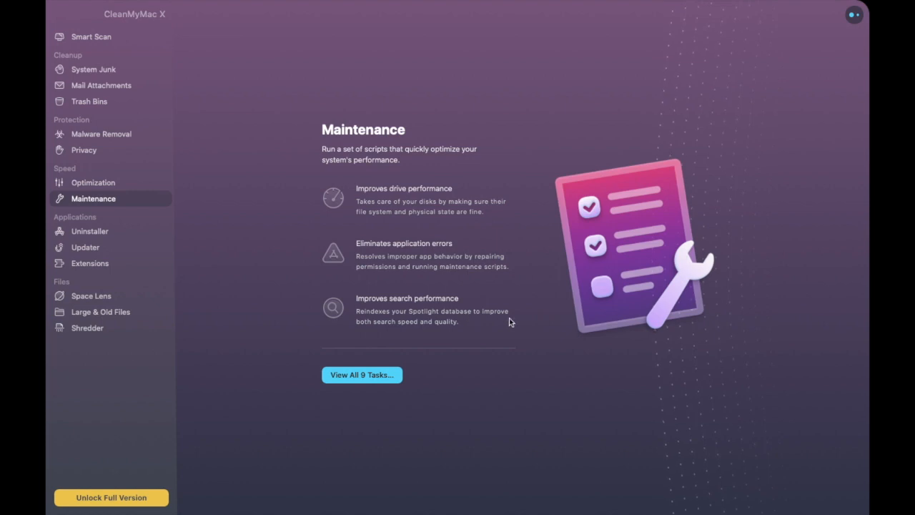
mouse_move(492, 316)
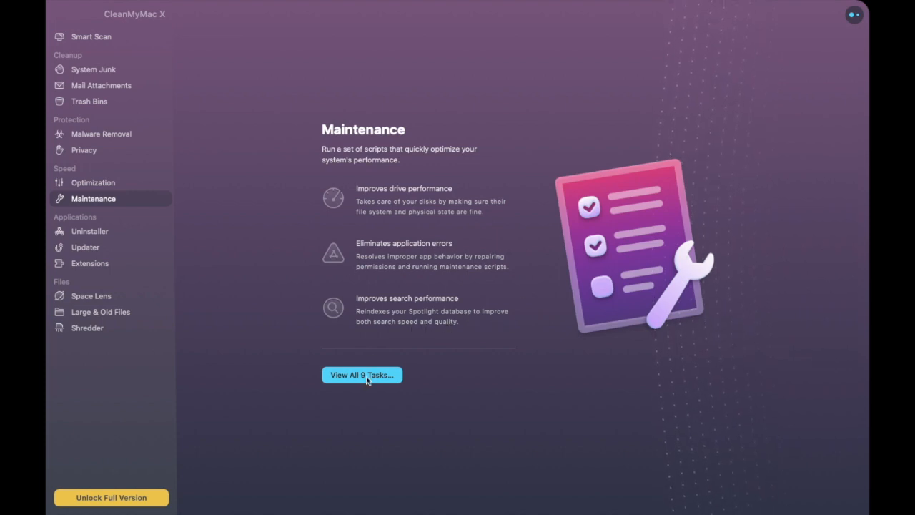
mouse_move(378, 397)
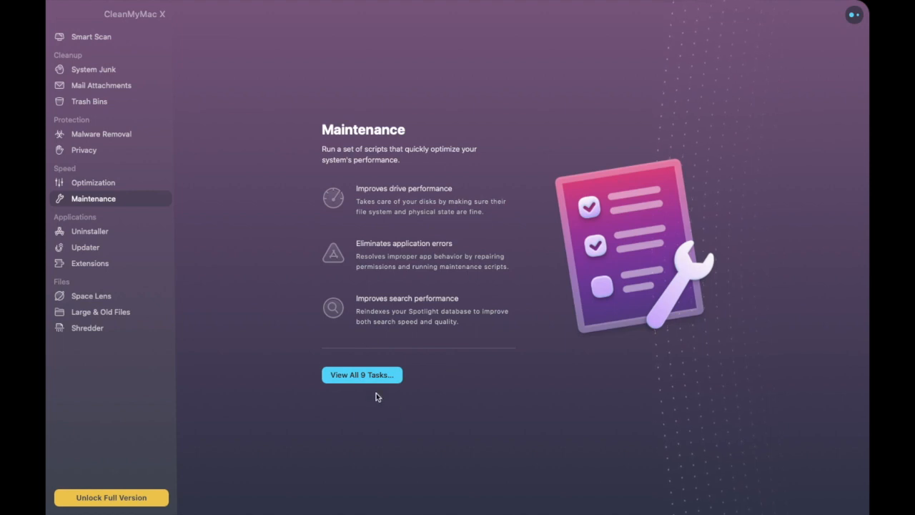
click(361, 375)
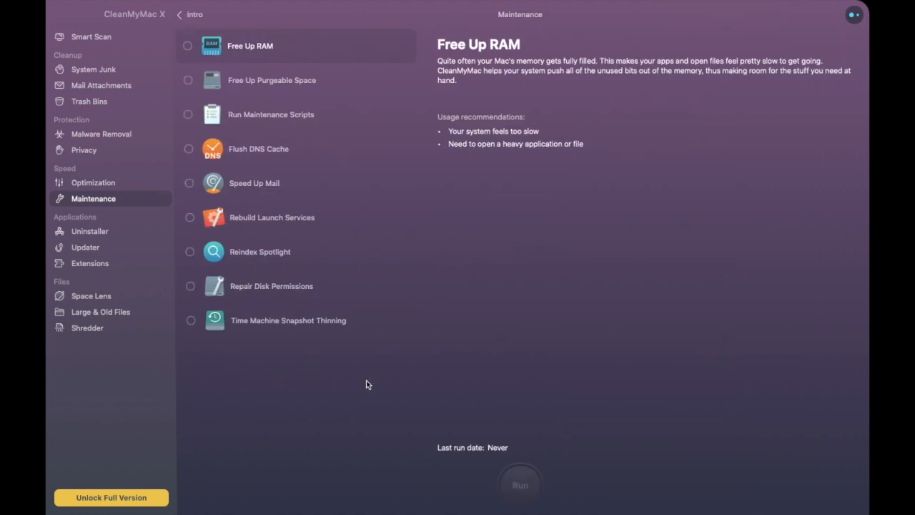
mouse_move(312, 75)
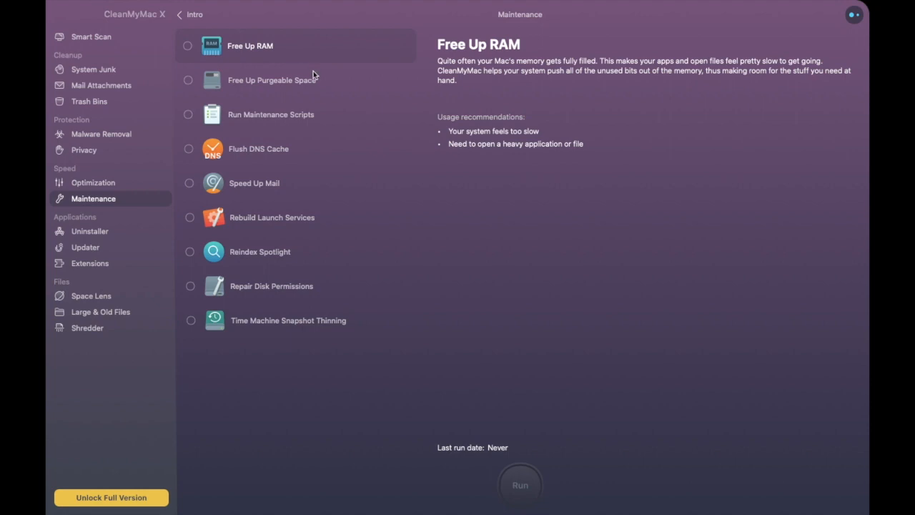
mouse_move(300, 80)
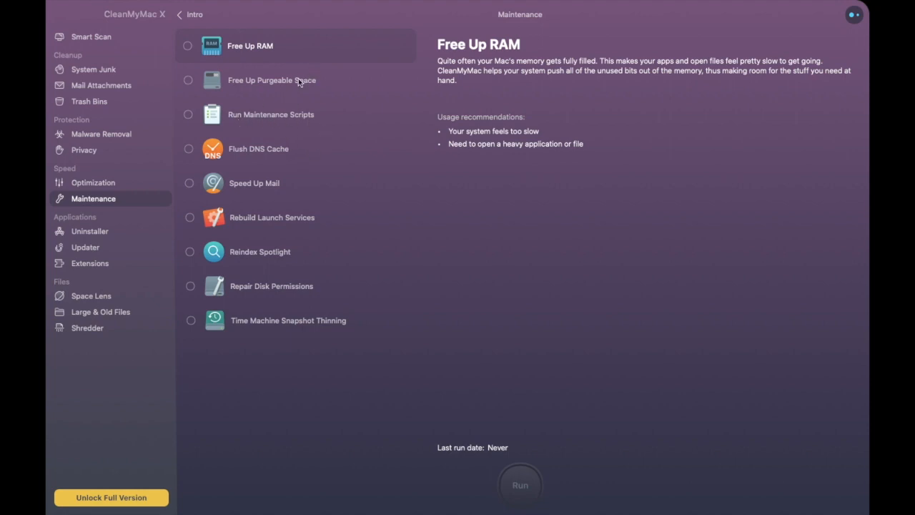
mouse_move(380, 96)
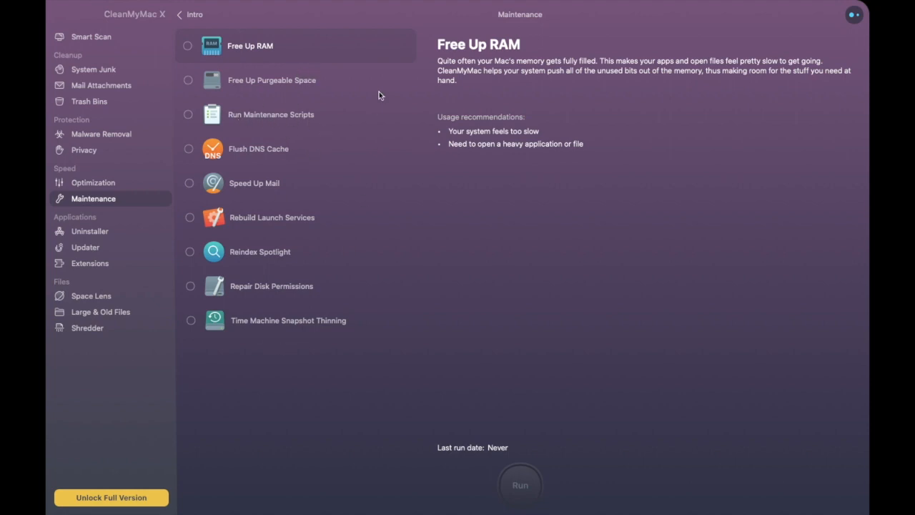
Look over the Uninstaller and Updater overviews, ending on Extensions.
click(90, 231)
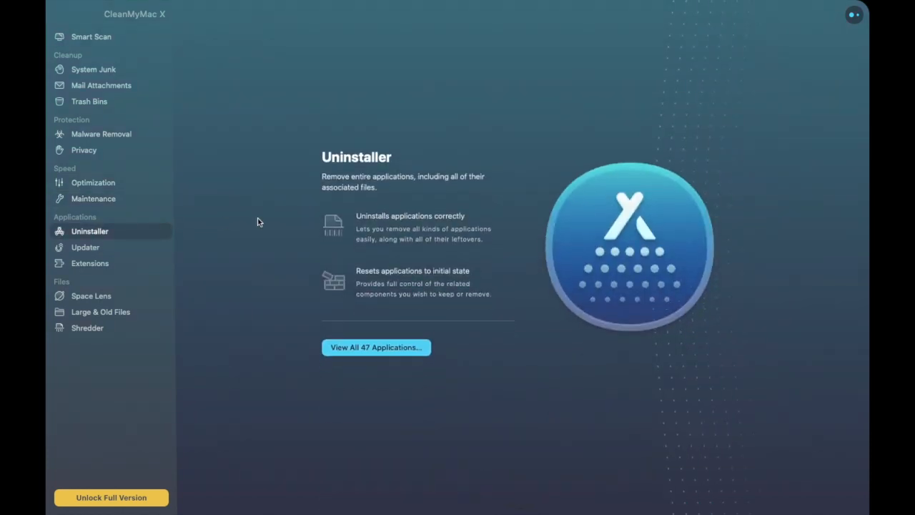
mouse_move(301, 222)
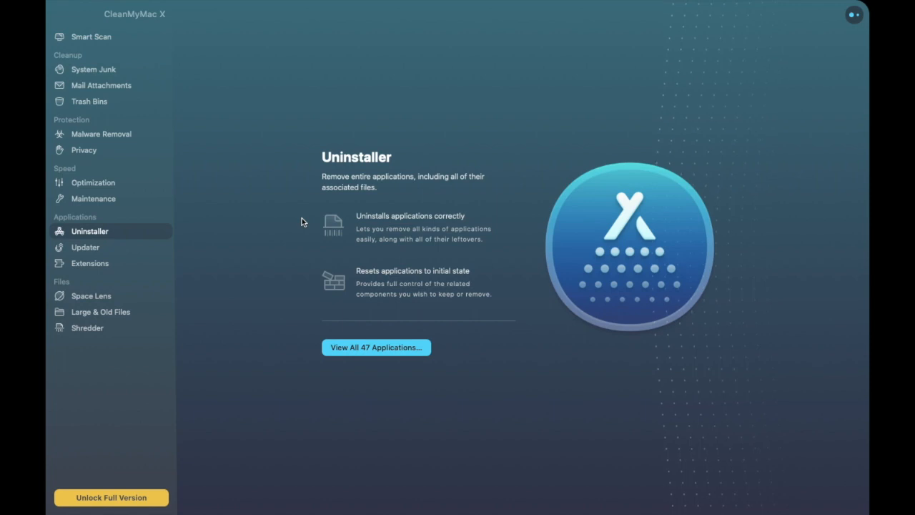
click(85, 246)
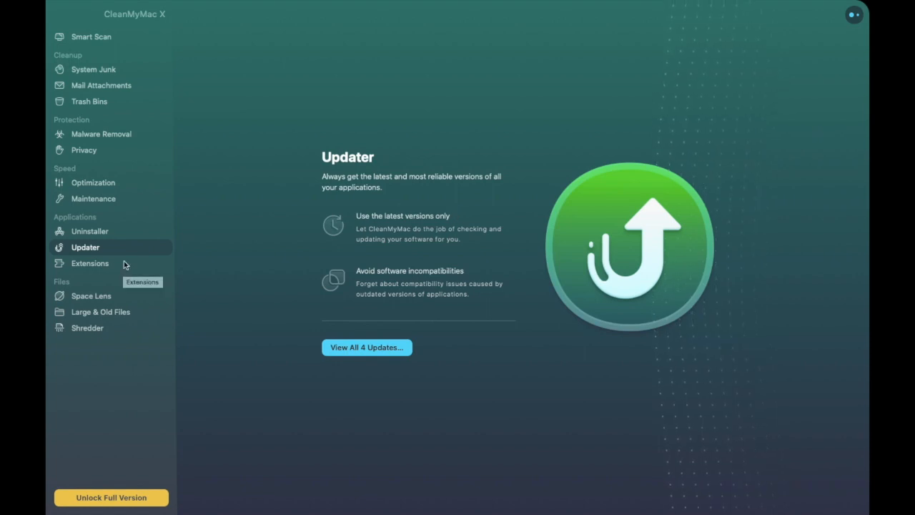
click(90, 263)
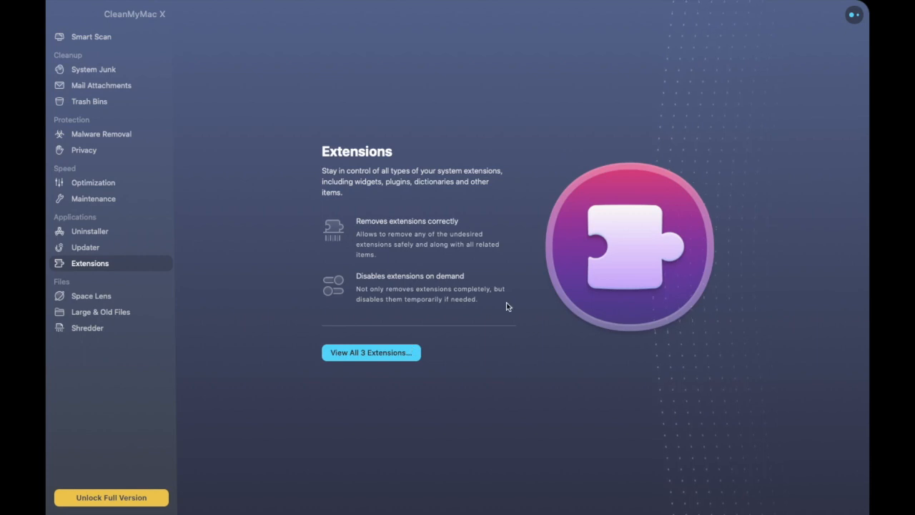
mouse_move(485, 298)
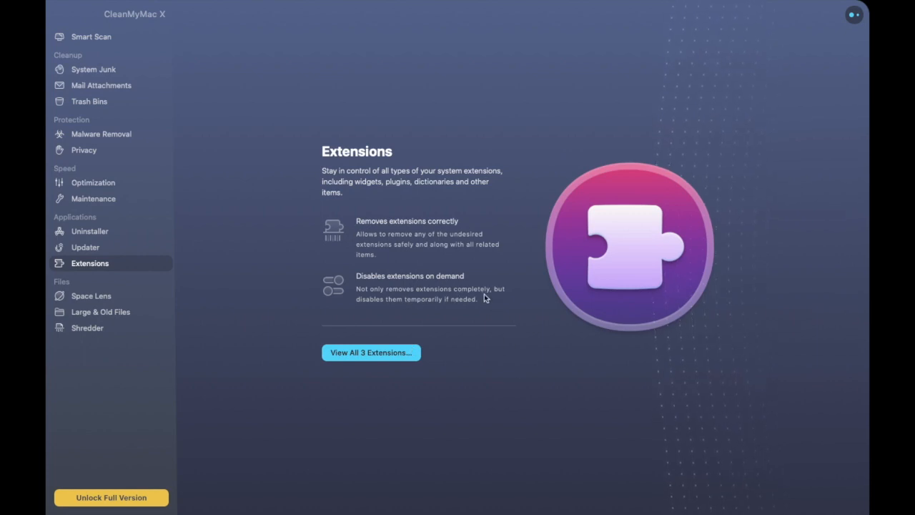
mouse_move(461, 309)
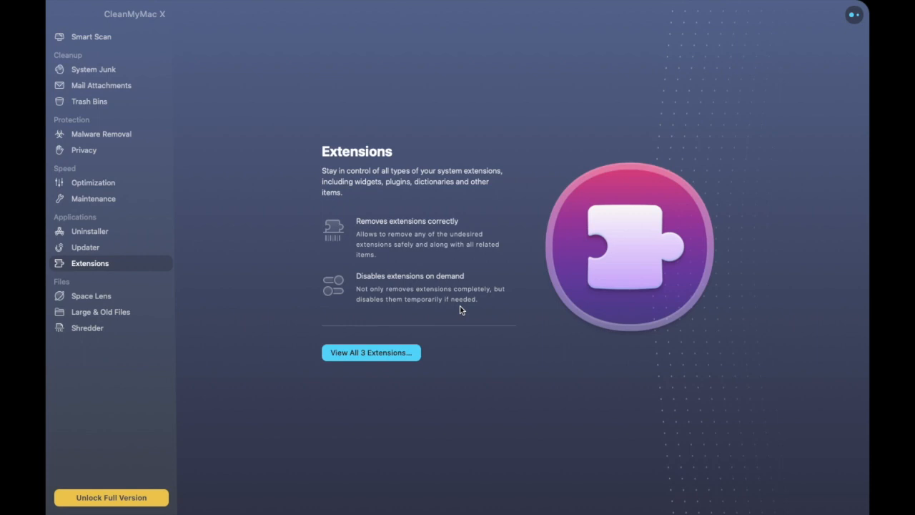
Step through Space Lens and Large & Old Files to the Shredder overview.
click(91, 295)
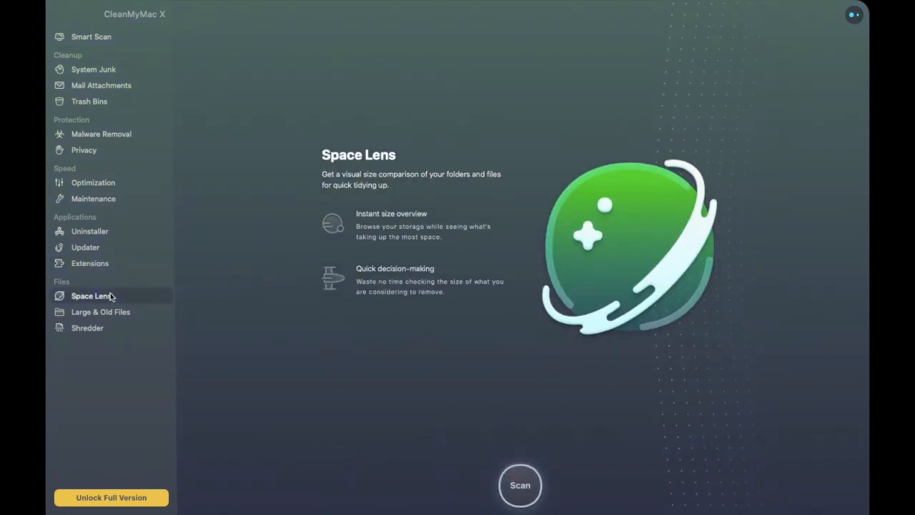
mouse_move(505, 127)
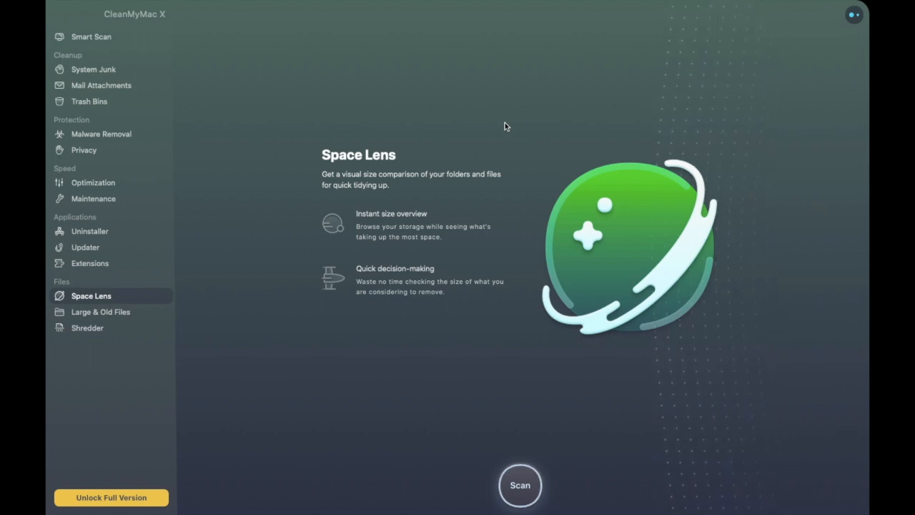
click(100, 312)
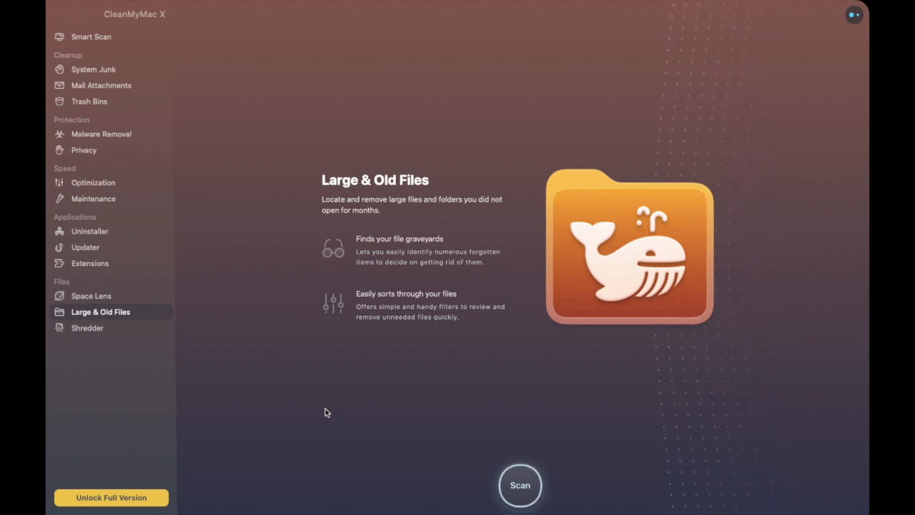
click(88, 328)
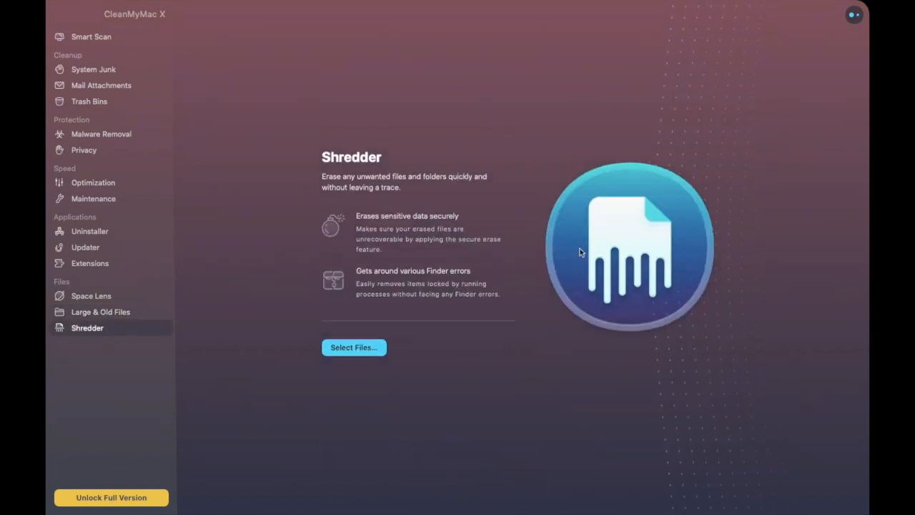
mouse_move(802, 195)
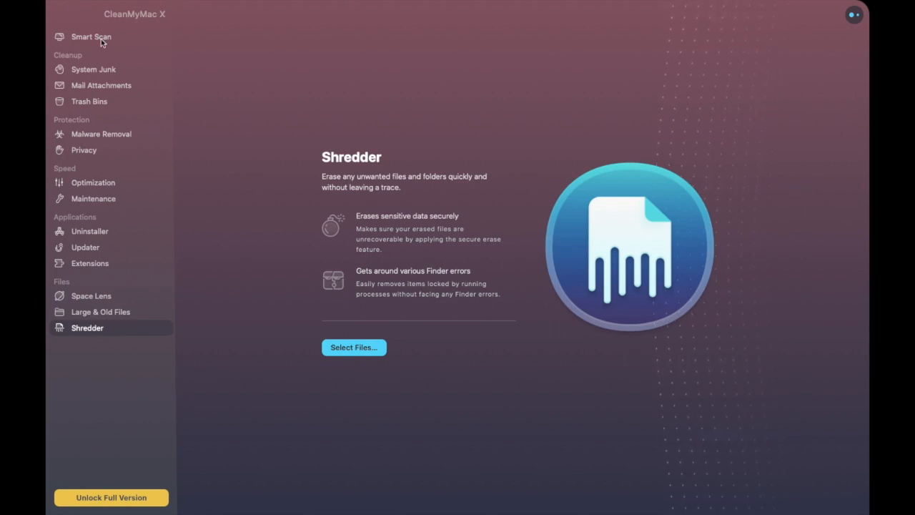
Run a Smart Scan, finding 8.45 GB of junk, 5 threats and 3 speed tasks.
click(91, 37)
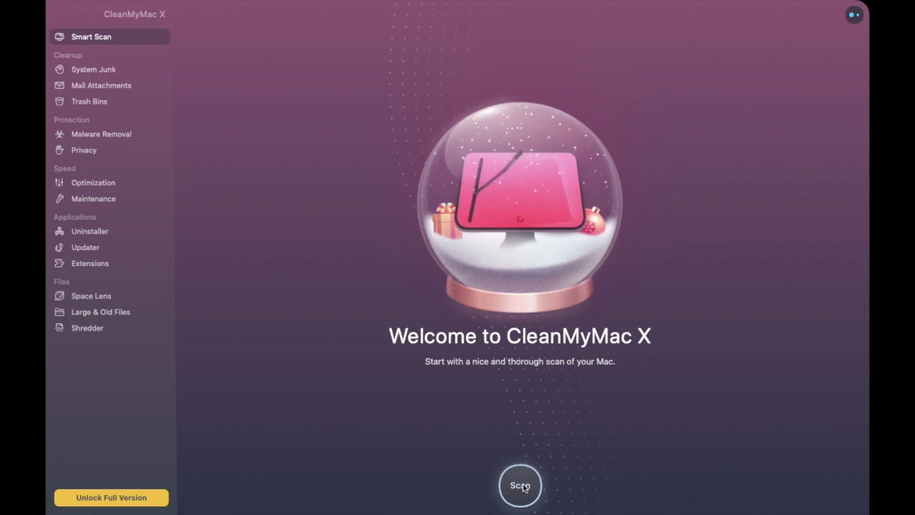
click(520, 484)
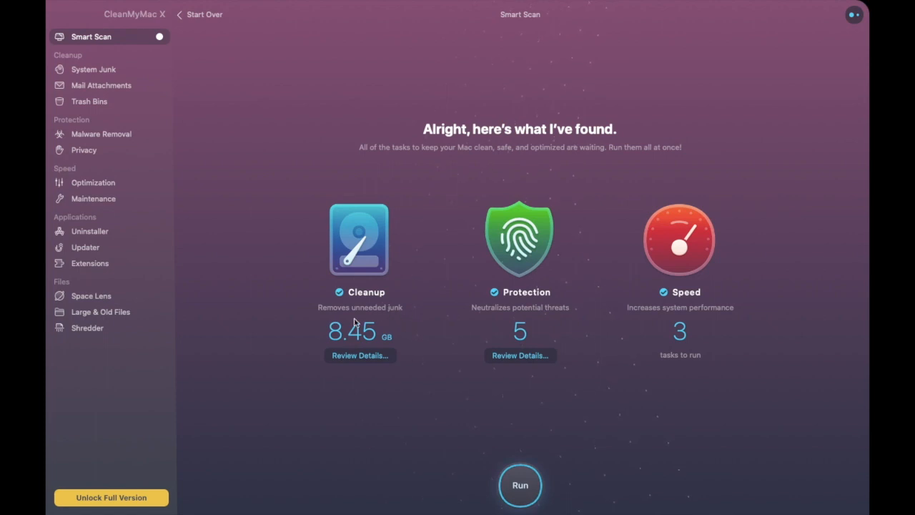
mouse_move(598, 246)
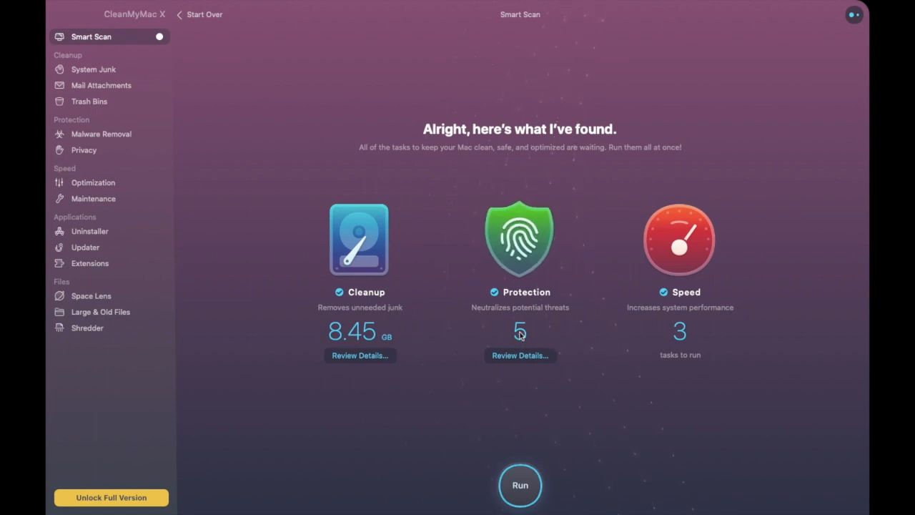
mouse_move(641, 308)
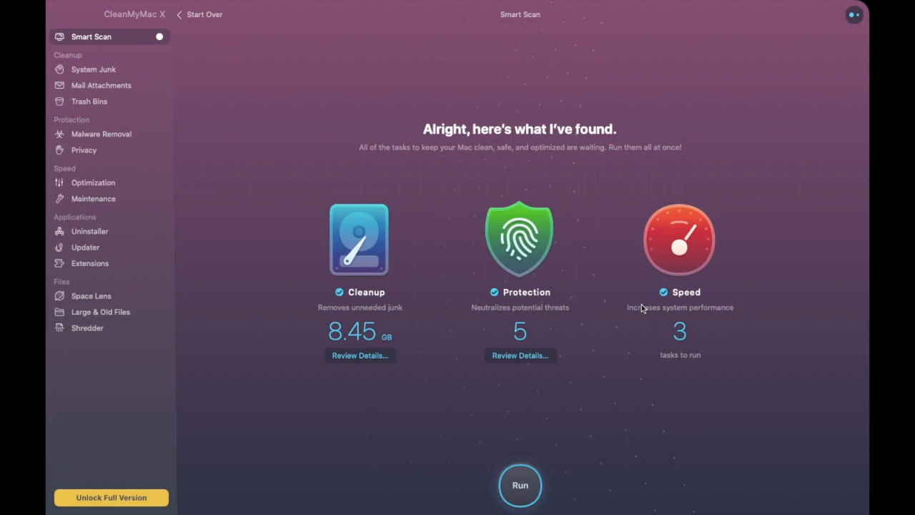
mouse_move(761, 298)
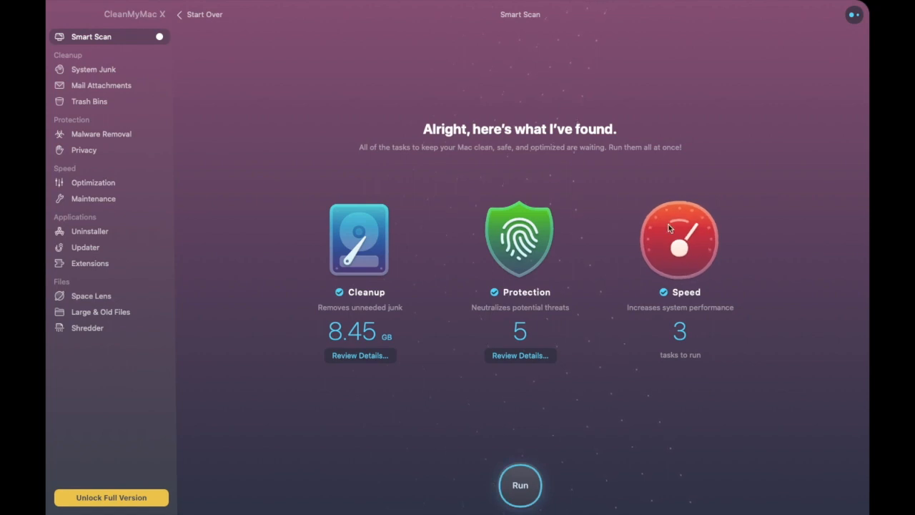
mouse_move(671, 261)
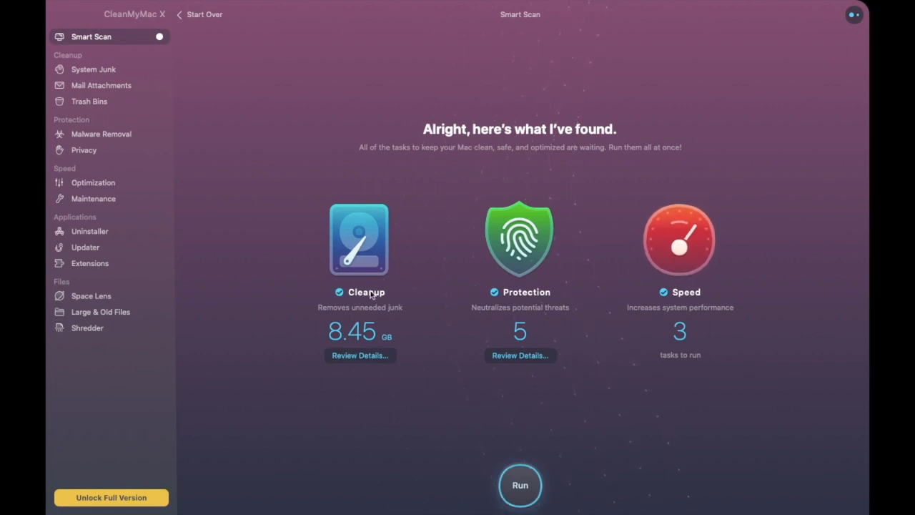
Uncheck System Junk to clean 2.89 GB, then inspect the Top Results (Hula) adware files.
click(359, 356)
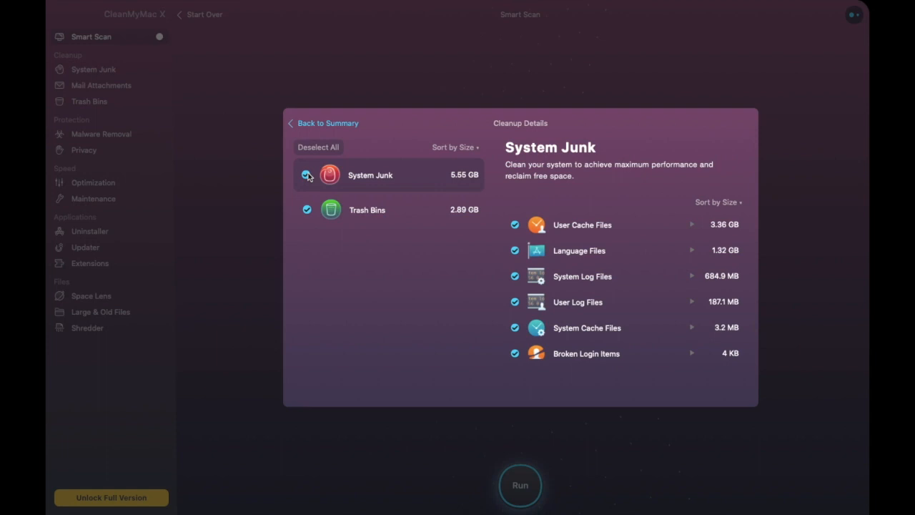
click(307, 175)
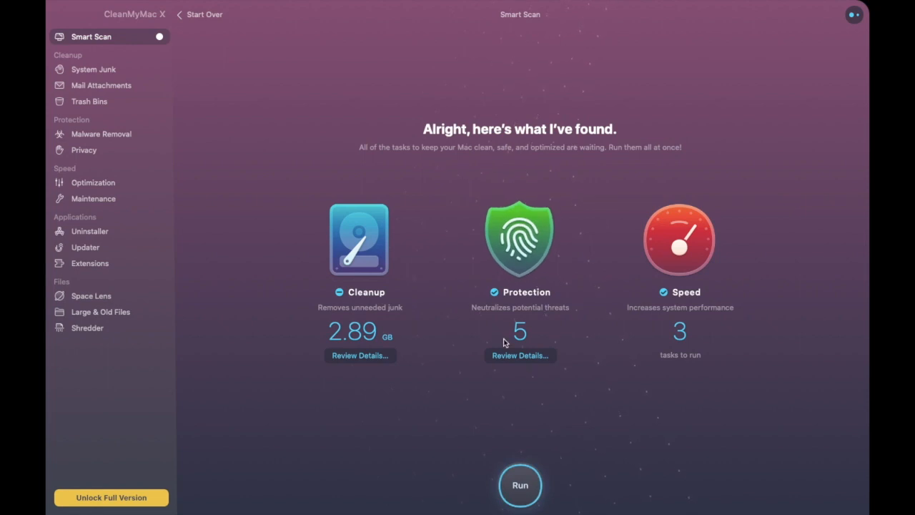
mouse_move(520, 355)
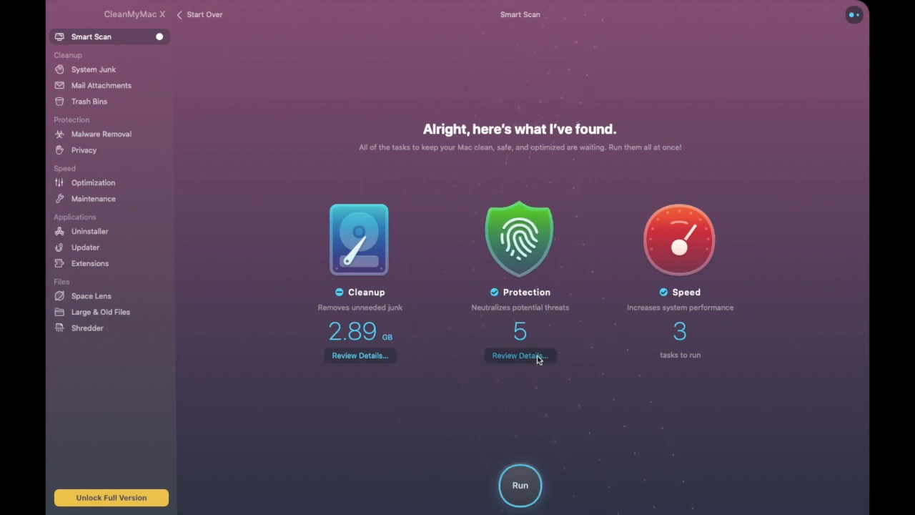
click(519, 355)
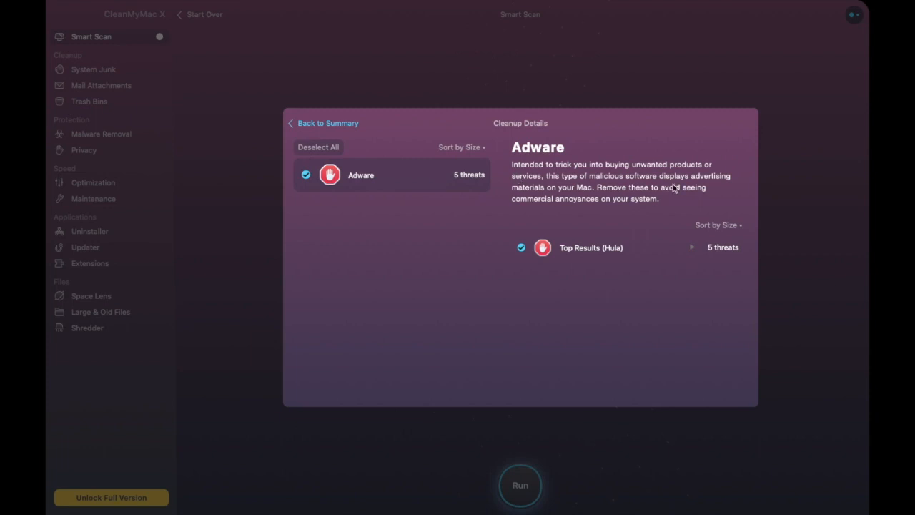
mouse_move(579, 198)
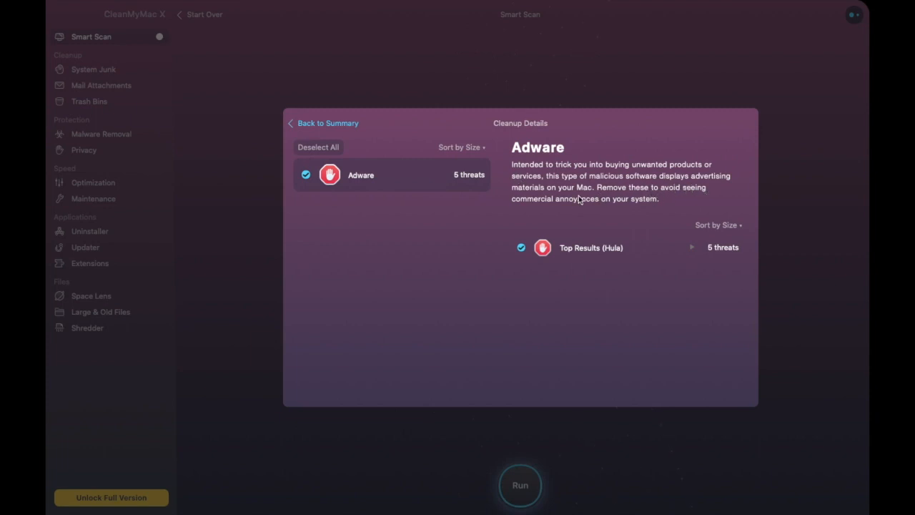
mouse_move(666, 208)
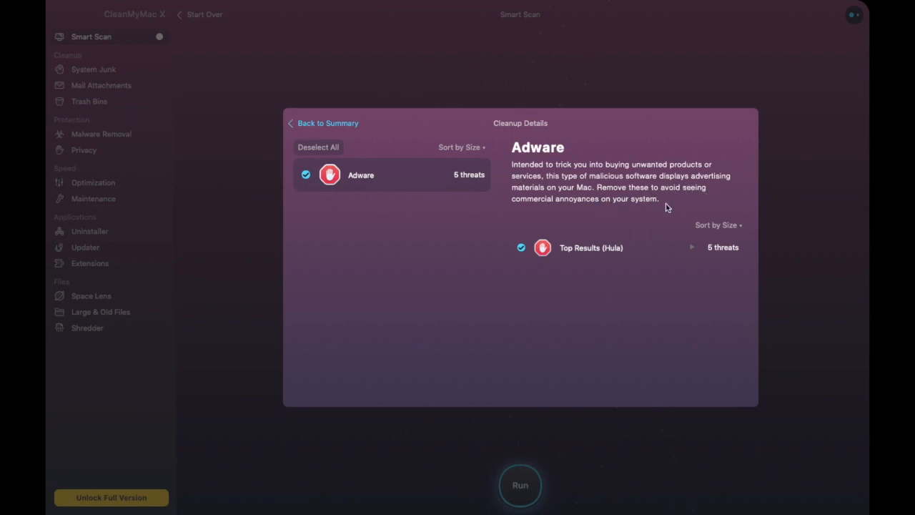
click(689, 247)
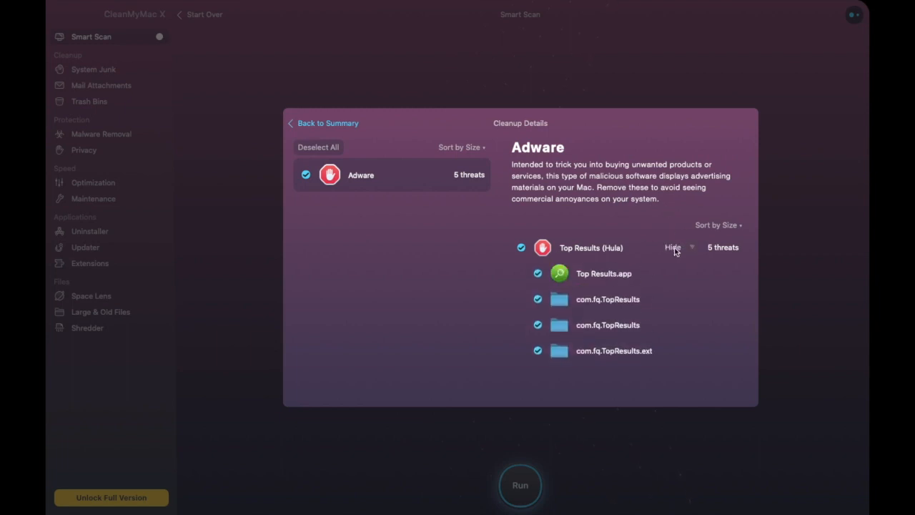
mouse_move(305, 175)
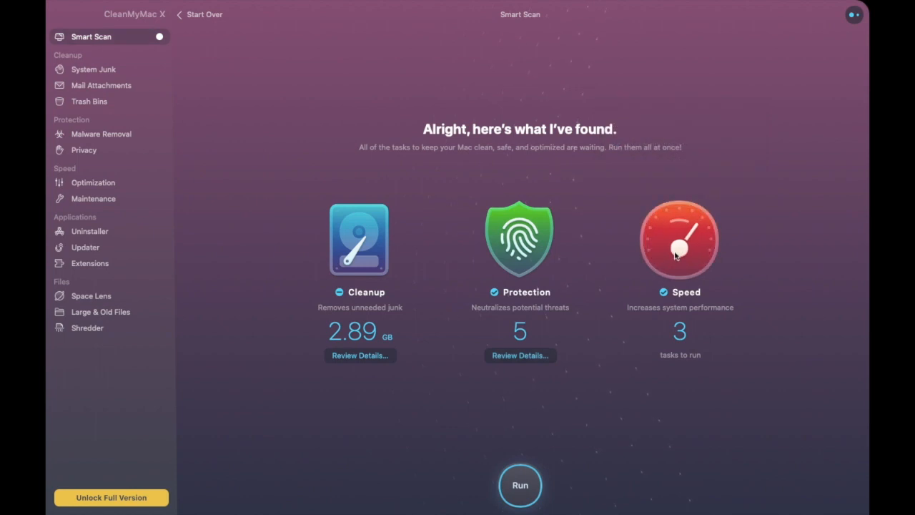
mouse_move(679, 240)
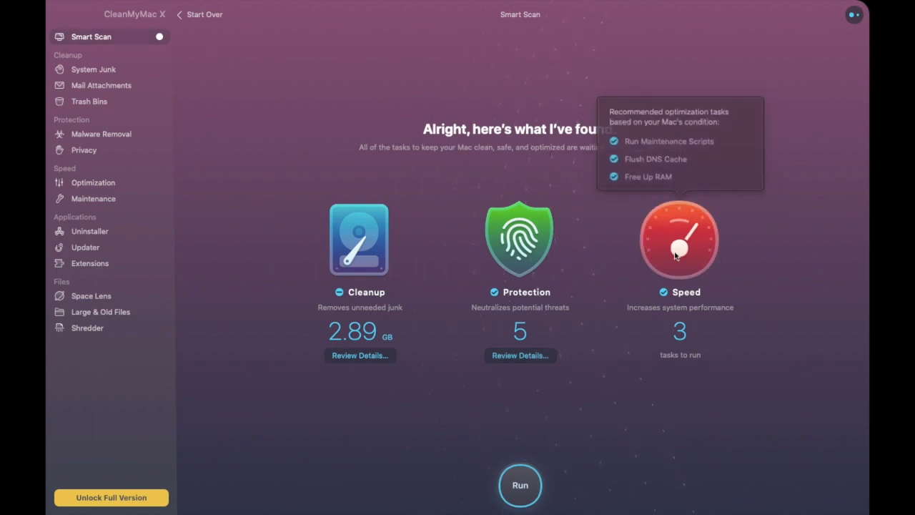
mouse_move(754, 116)
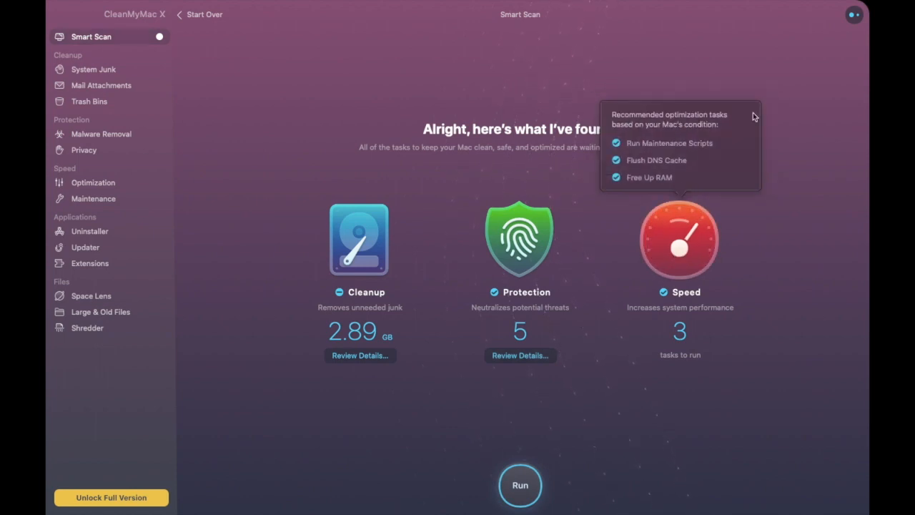
mouse_move(702, 136)
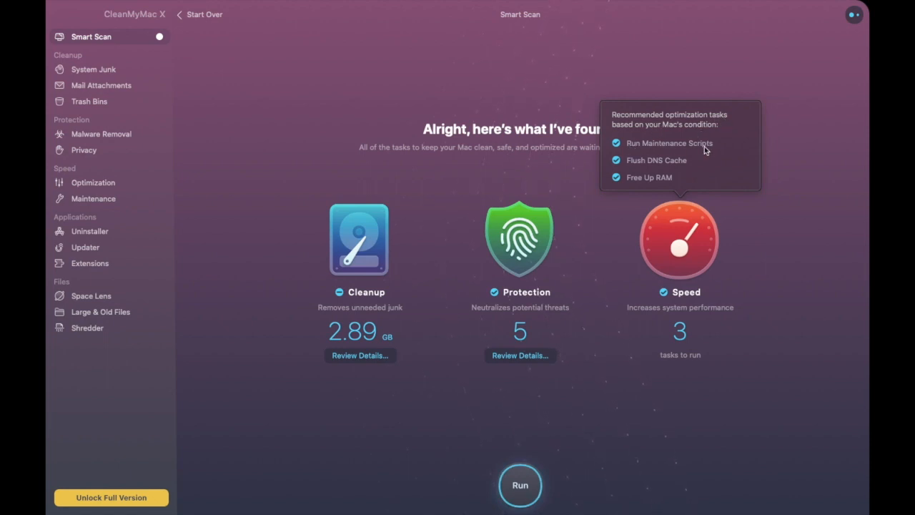
mouse_move(686, 169)
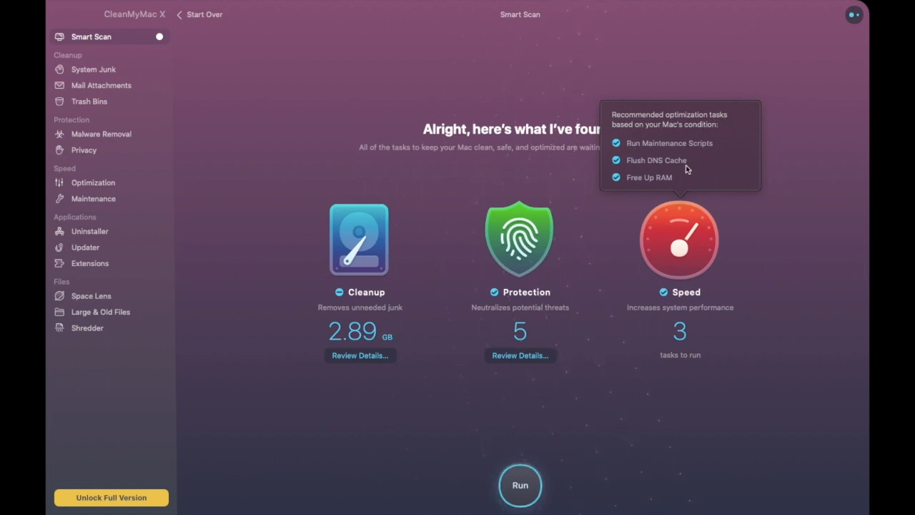
mouse_move(494, 455)
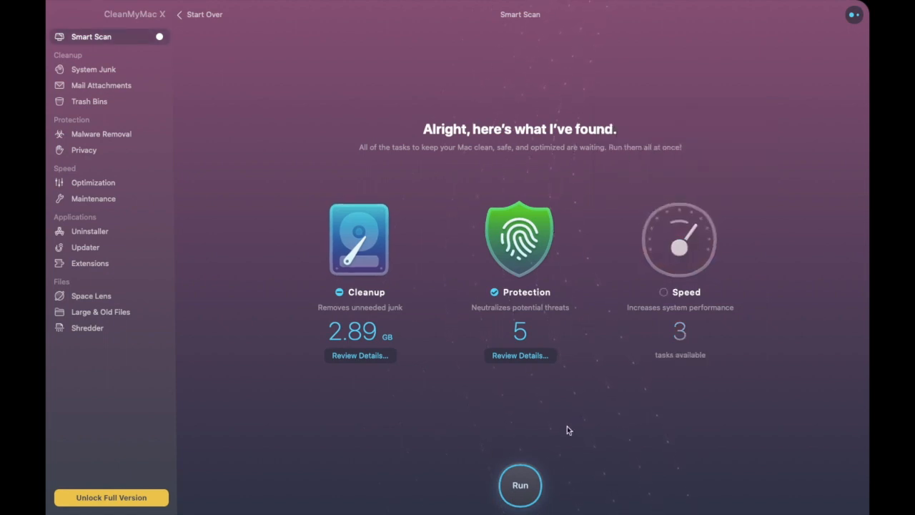
Uncheck the Speed checkbox to skip the three optimization tasks.
click(520, 484)
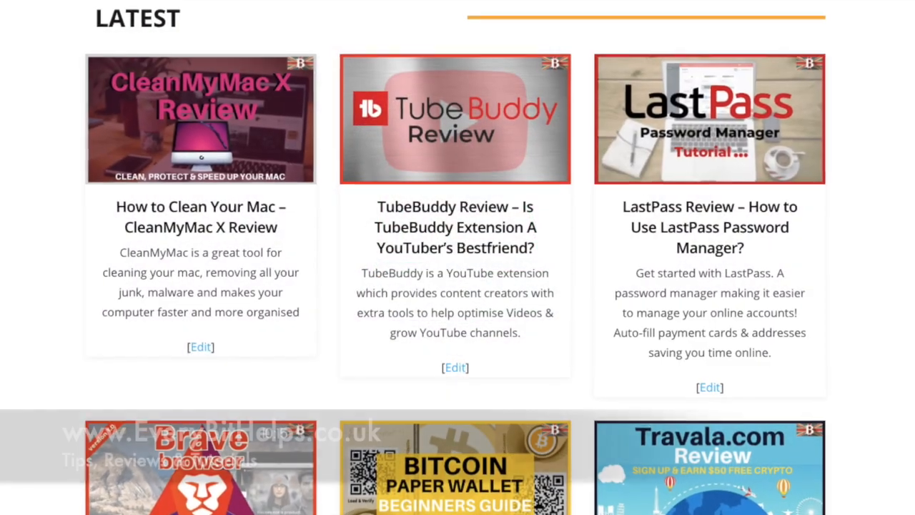
Scroll the EveryBitHelps site to the latest articles, led by the CleanMyMac X review.
scroll(down, 3)
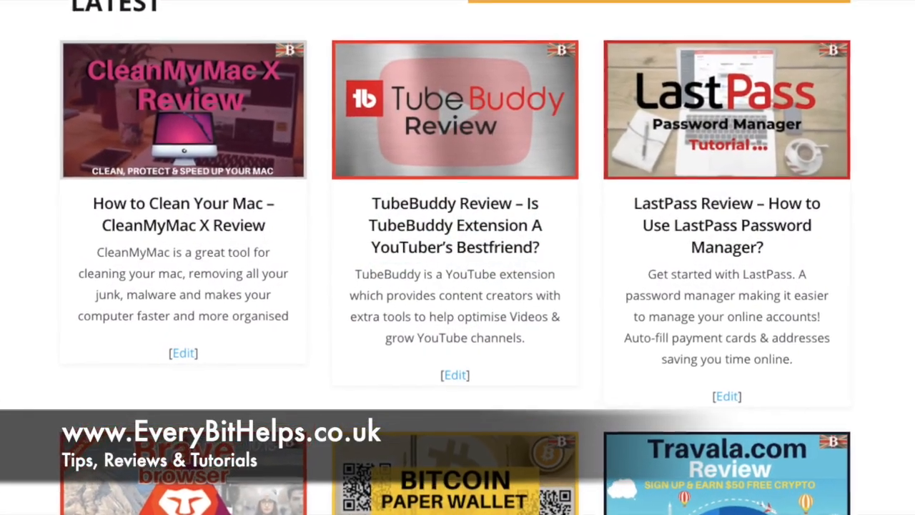